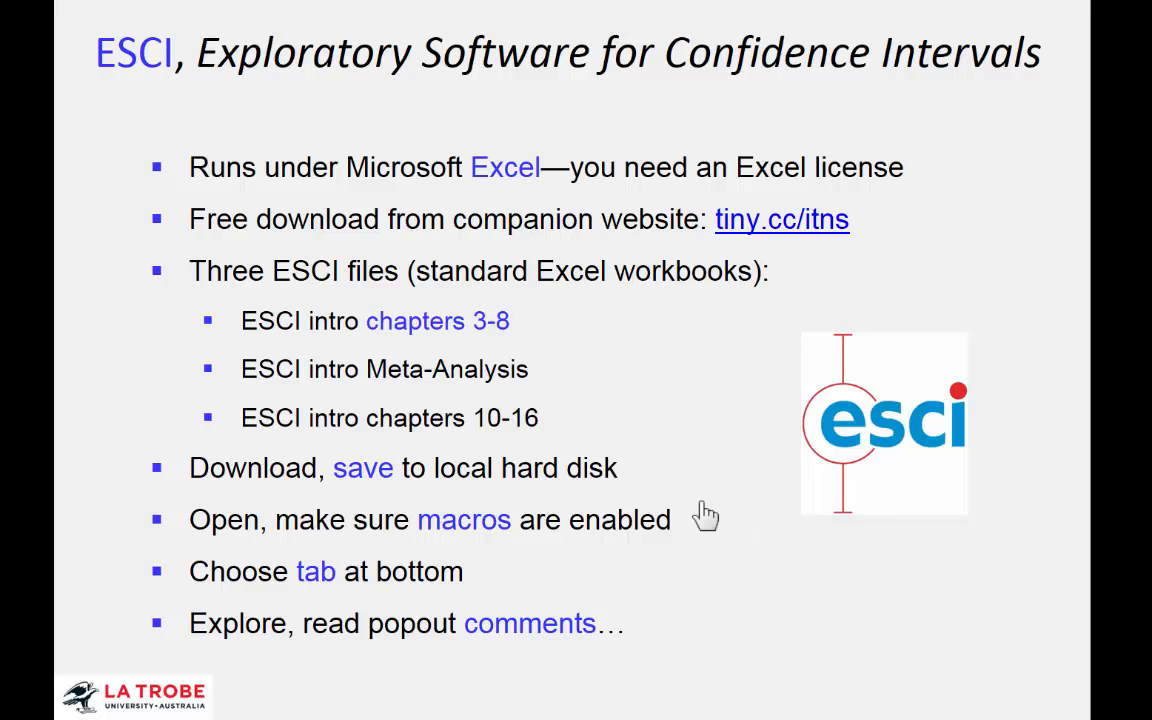
mouse_move(510, 244)
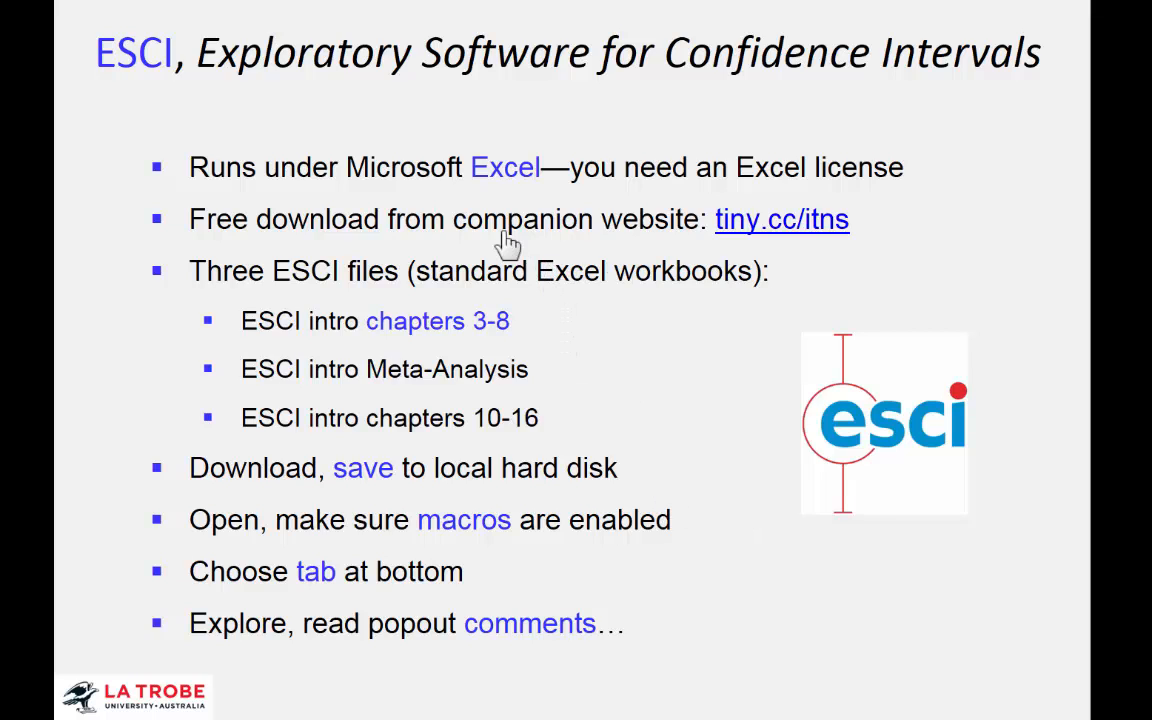
mouse_move(650, 248)
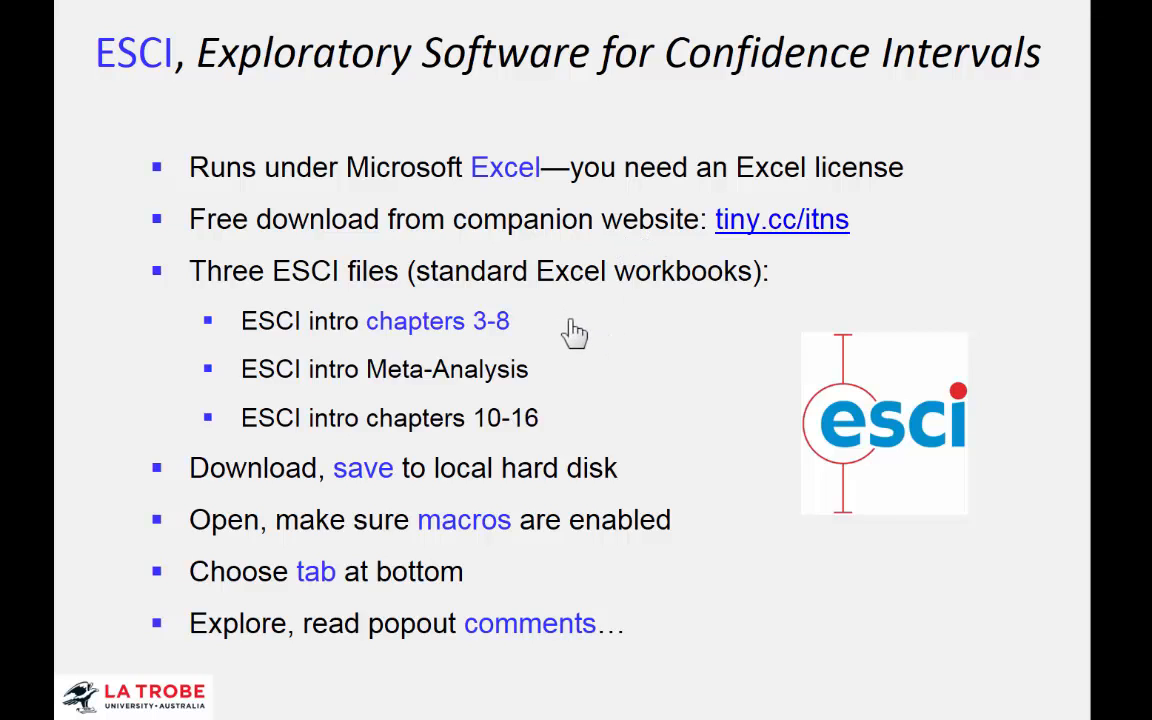
mouse_move(568, 415)
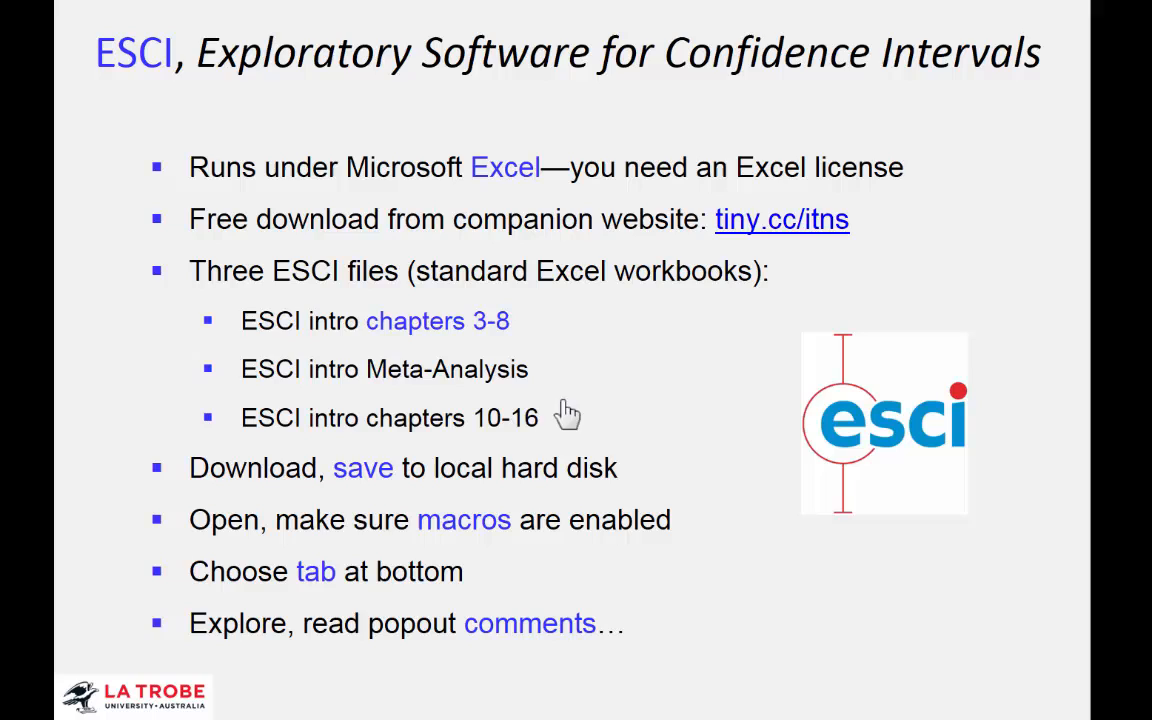
mouse_move(695, 505)
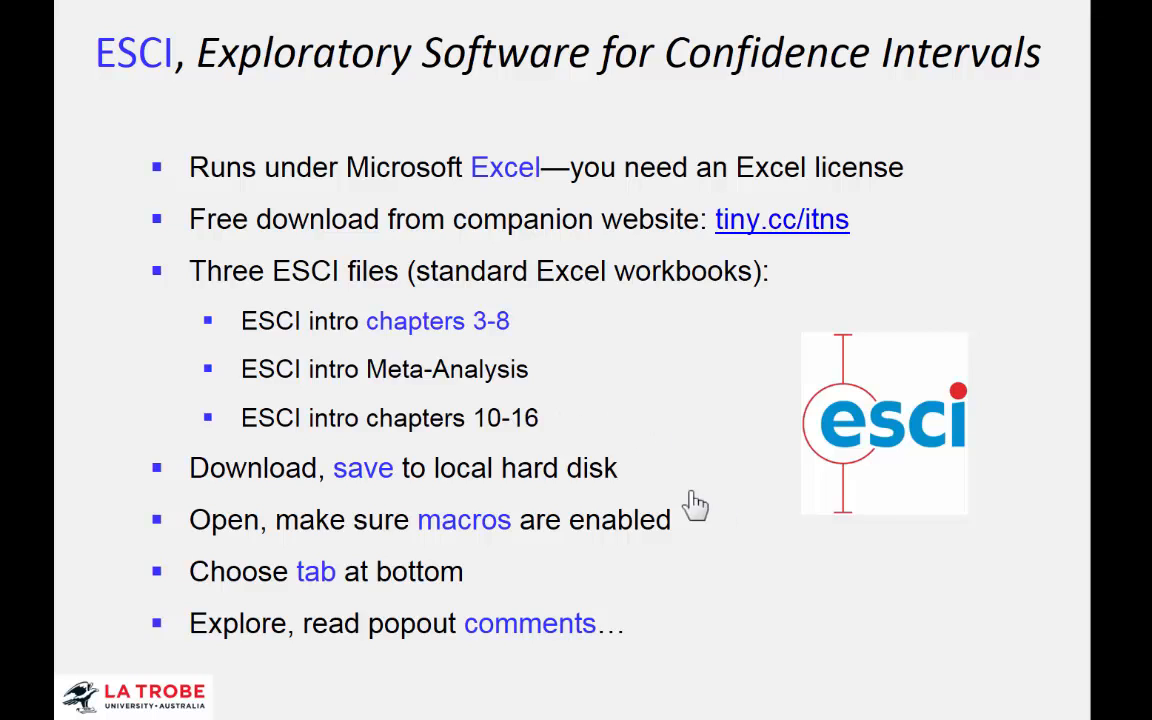
mouse_move(651, 480)
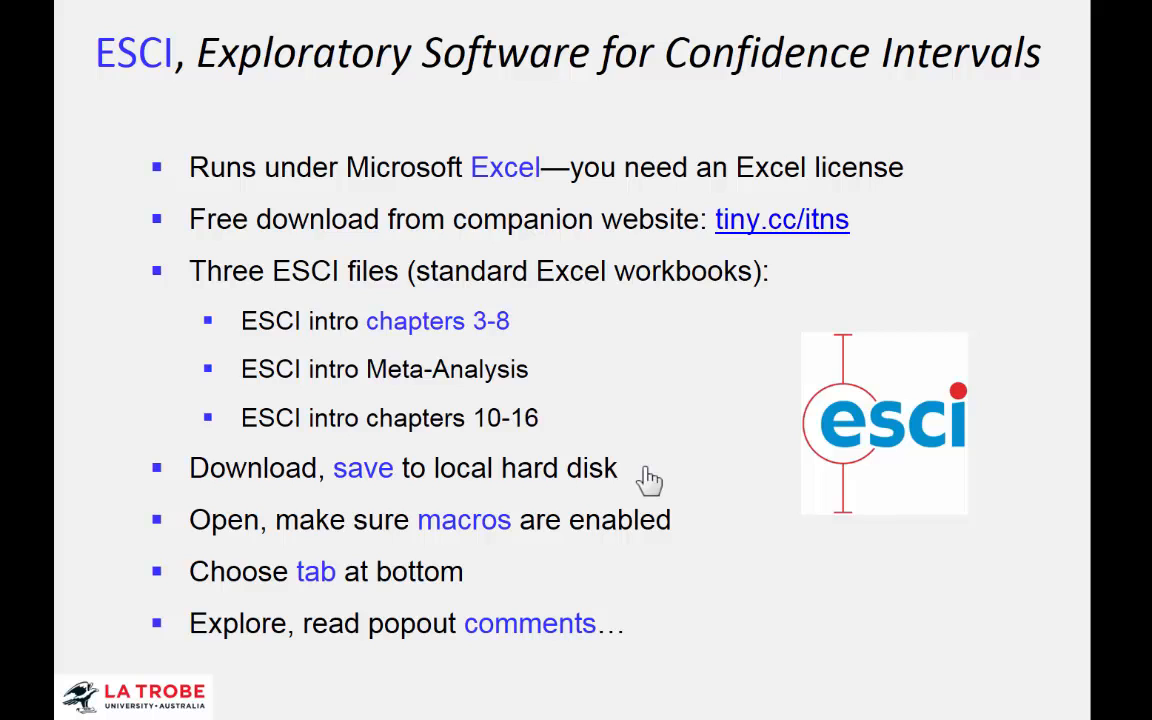
mouse_move(318, 357)
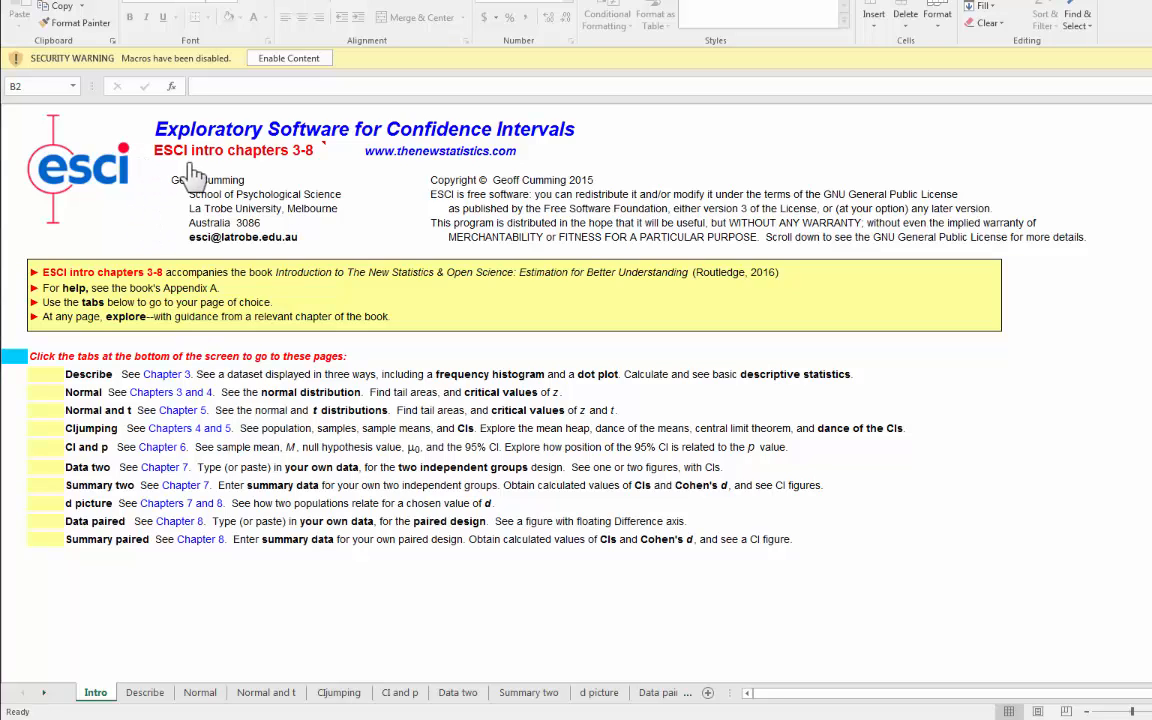
mouse_move(305, 175)
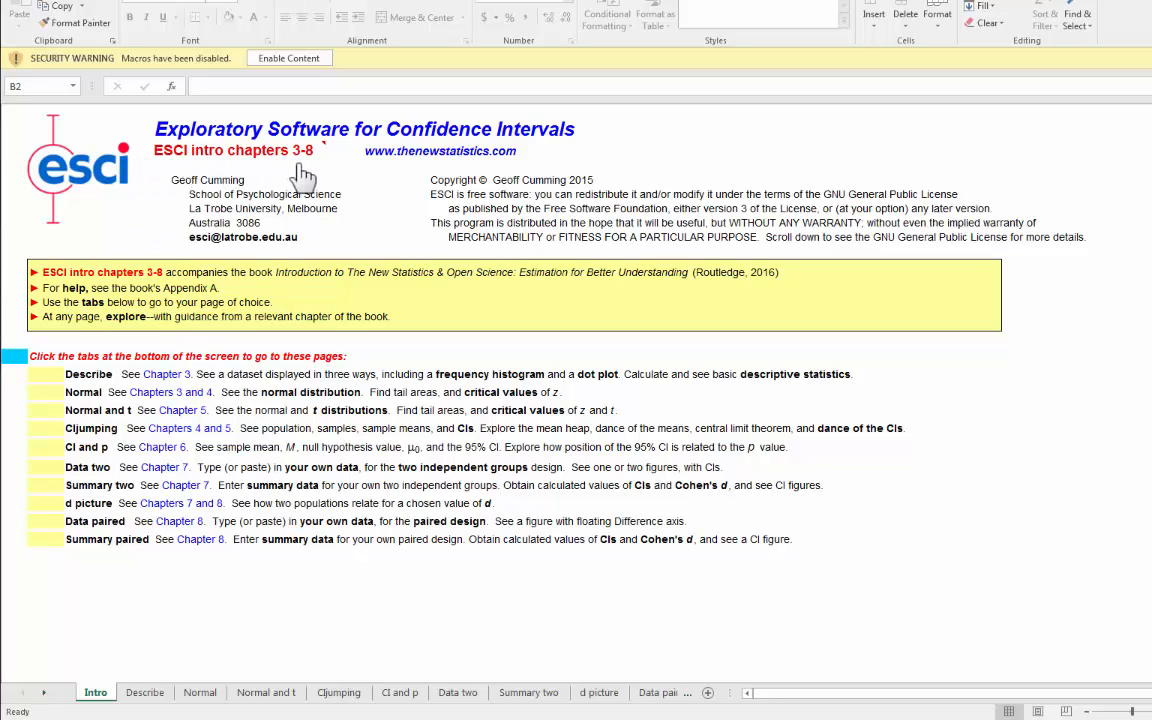
mouse_move(92, 512)
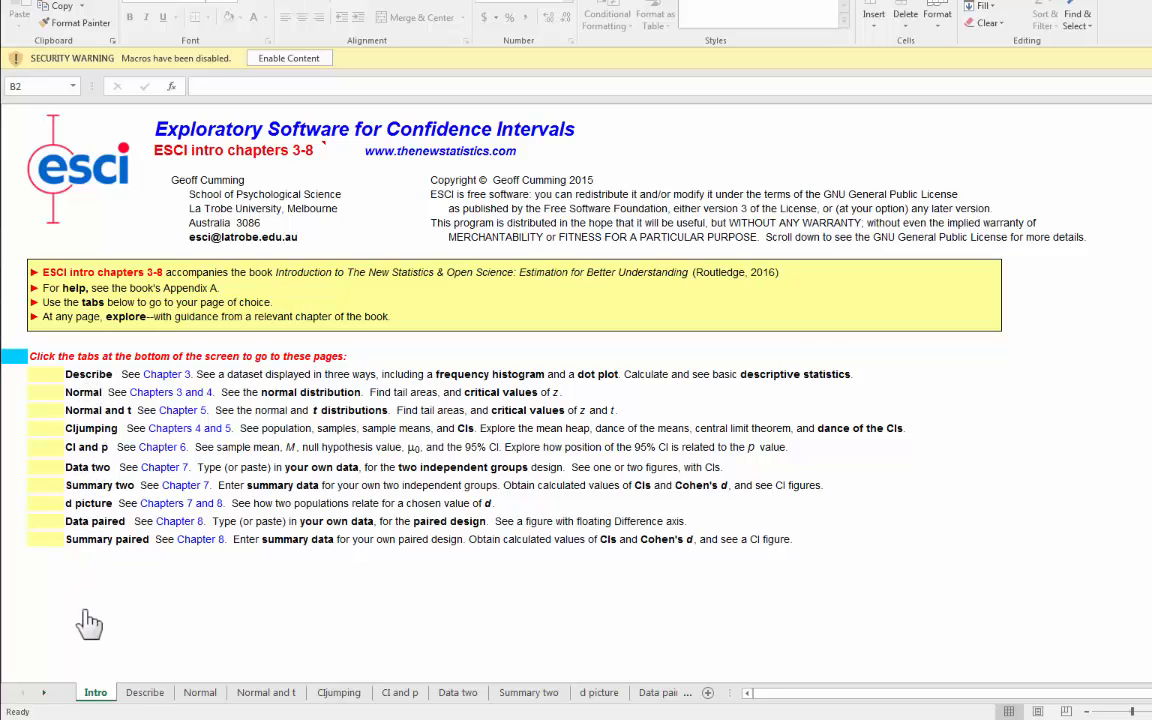
Move through the Normal and CIjumping sheets to reach the Describe sheet.
left_click(199, 692)
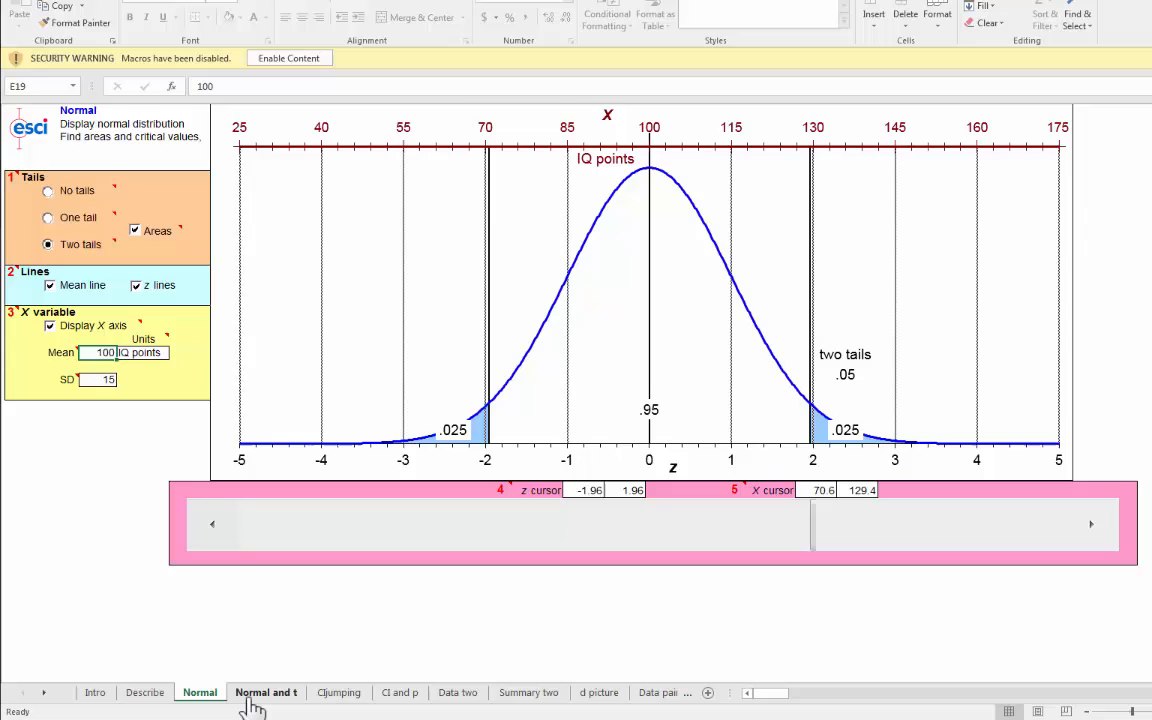
left_click(338, 692)
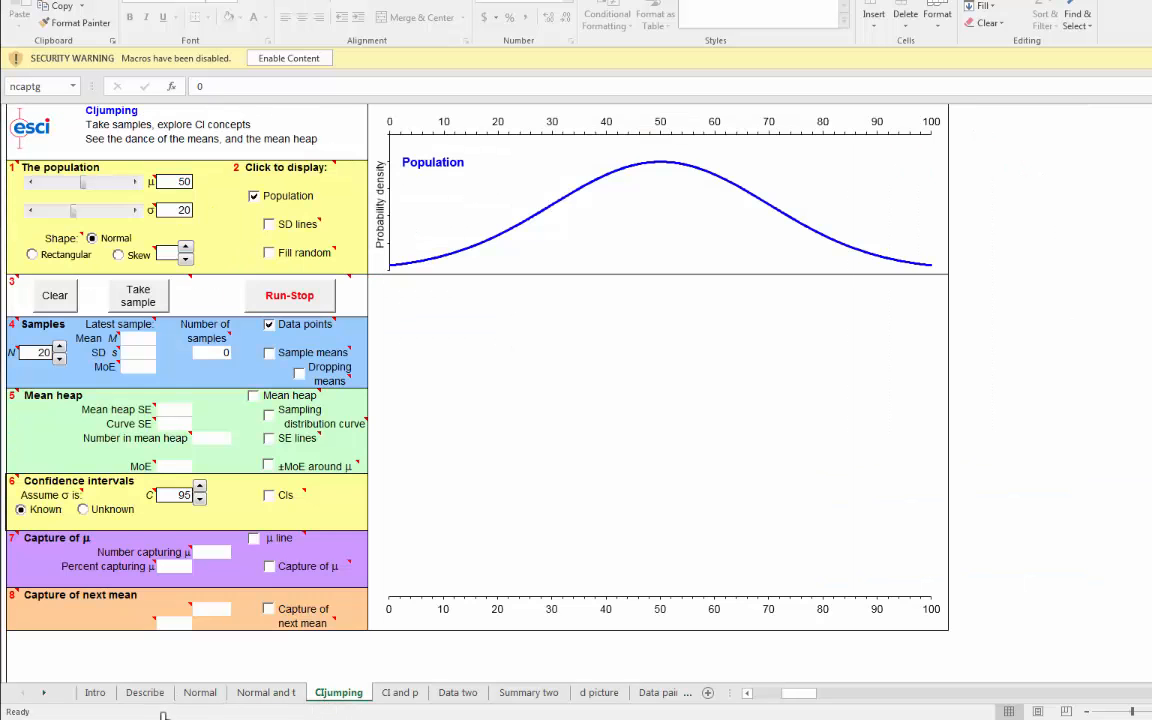
left_click(145, 692)
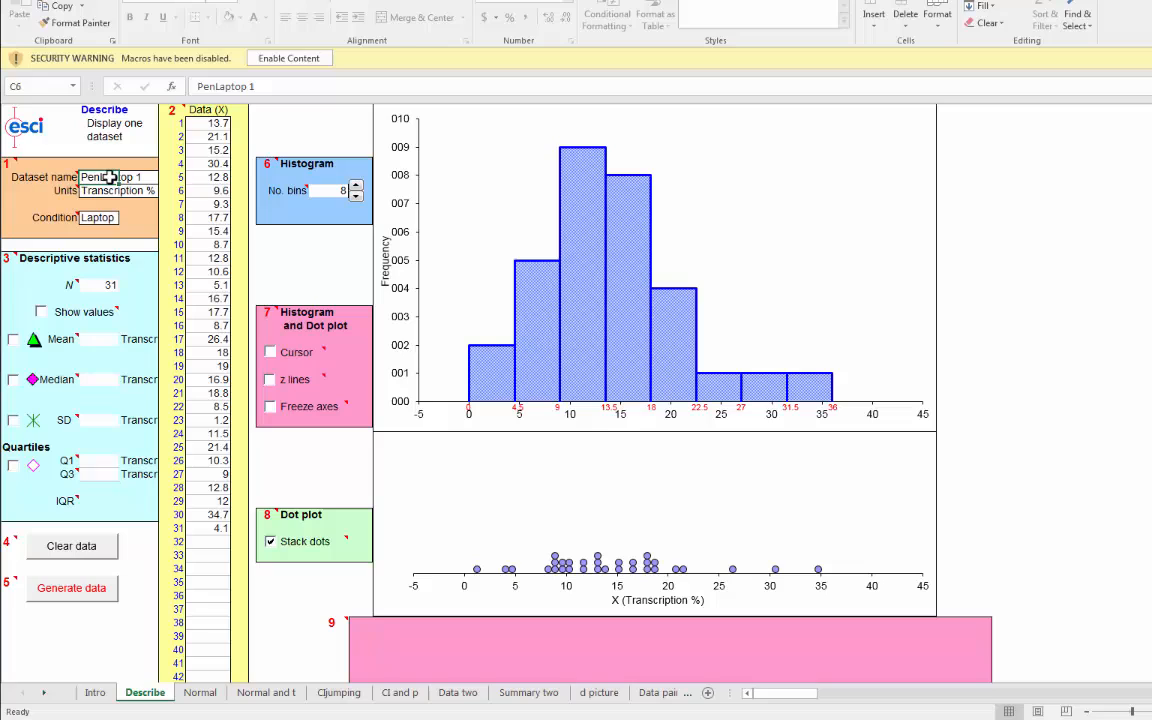
left_click(118, 190)
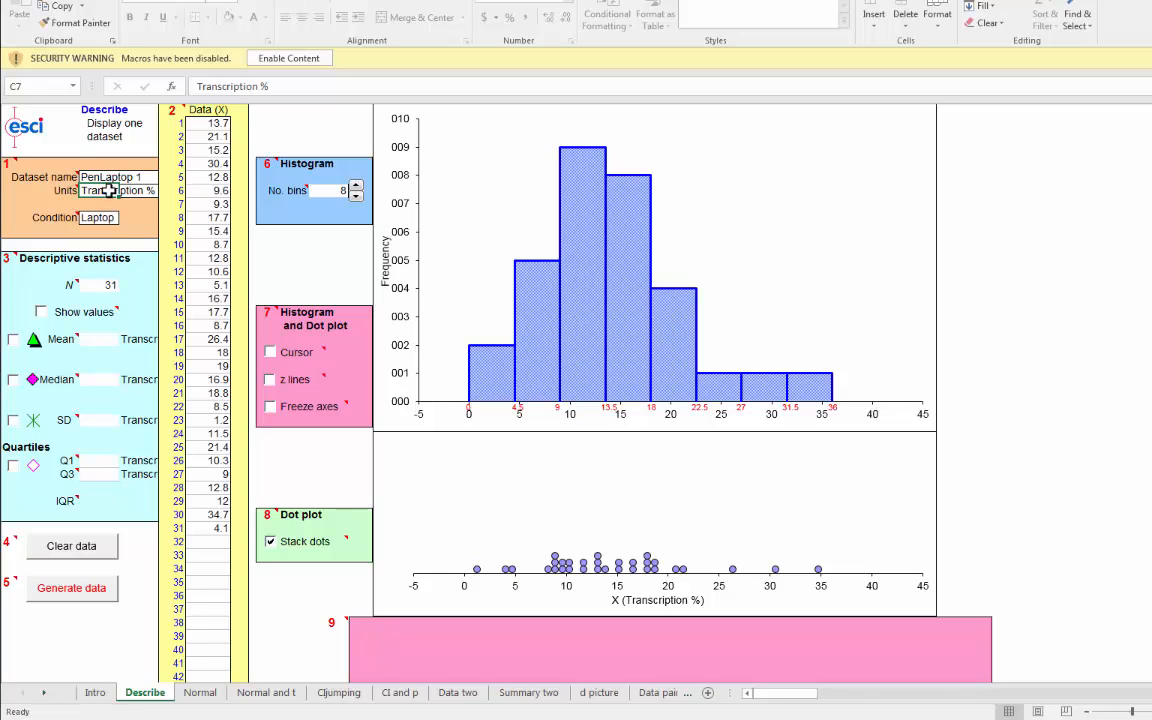
left_click(98, 217)
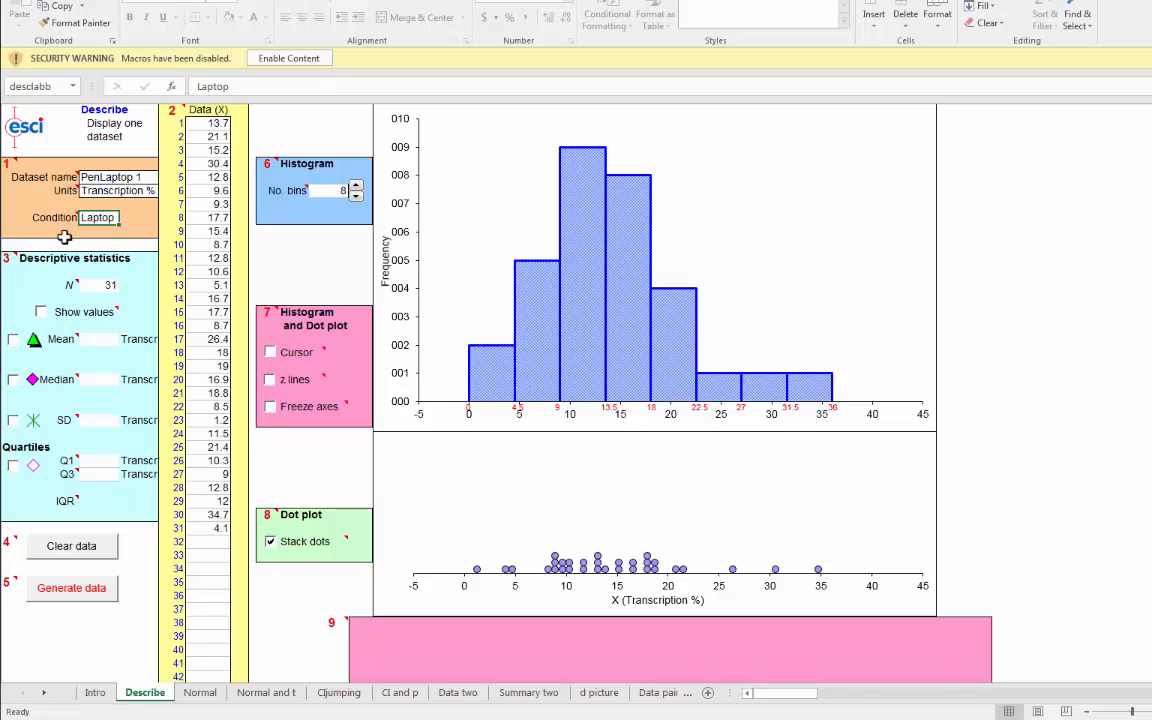
mouse_move(47, 217)
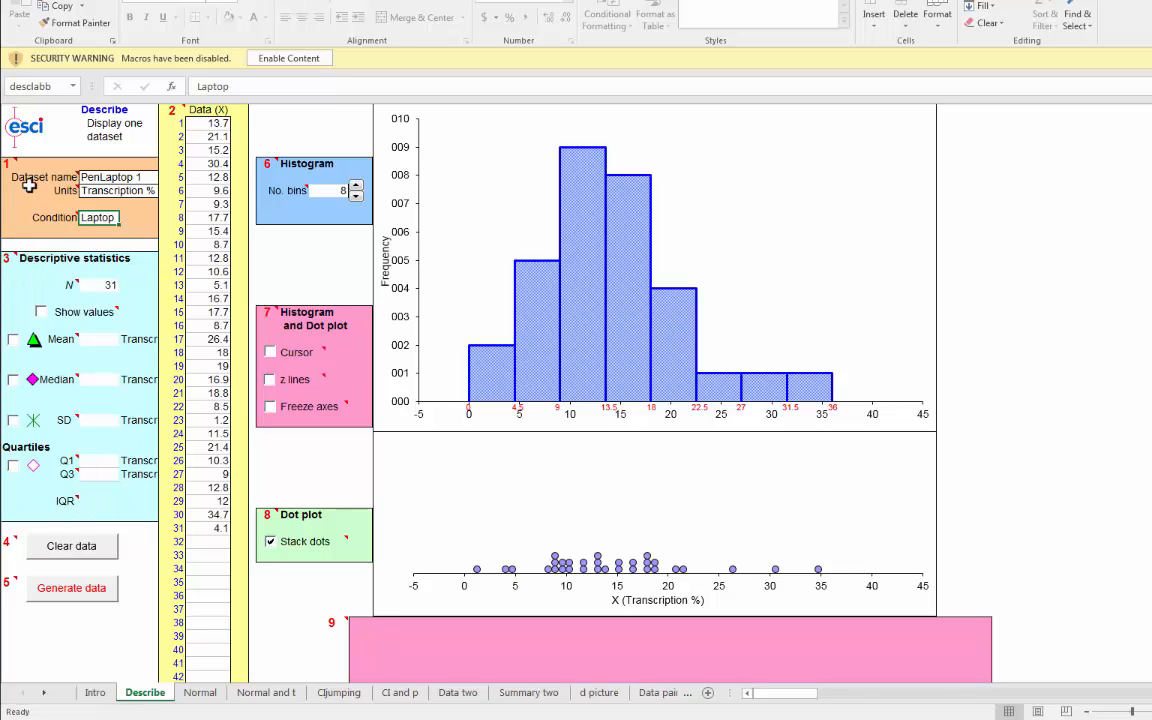
mouse_move(108, 190)
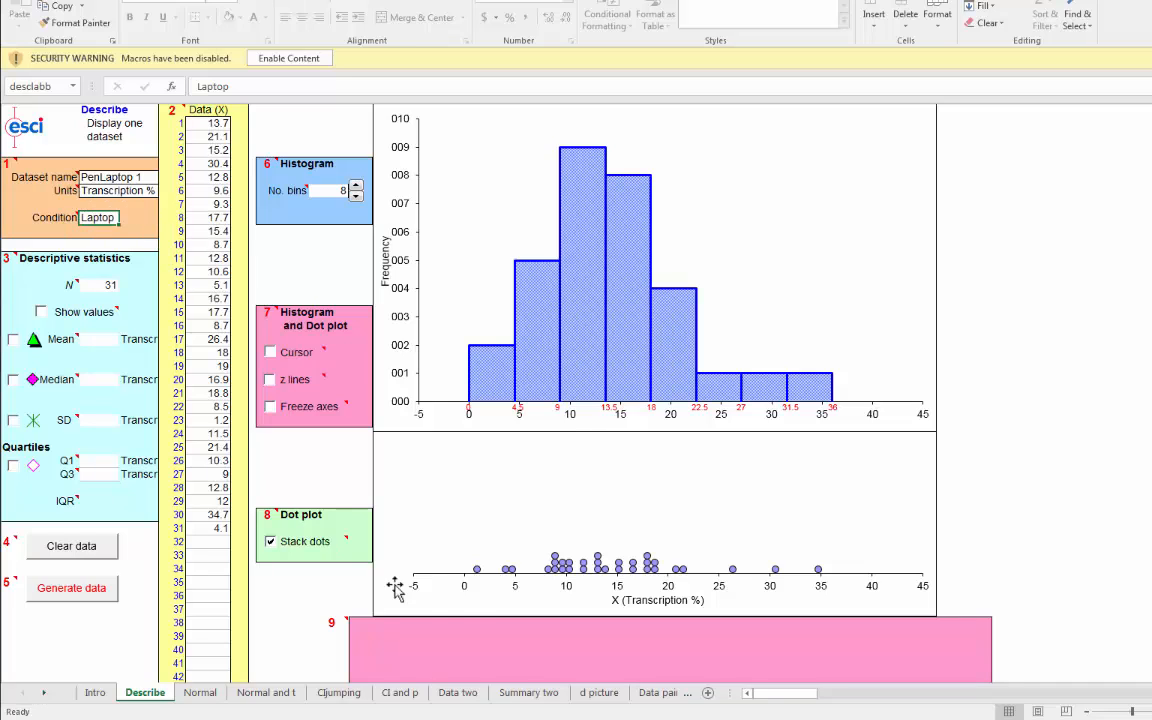
mouse_move(127, 265)
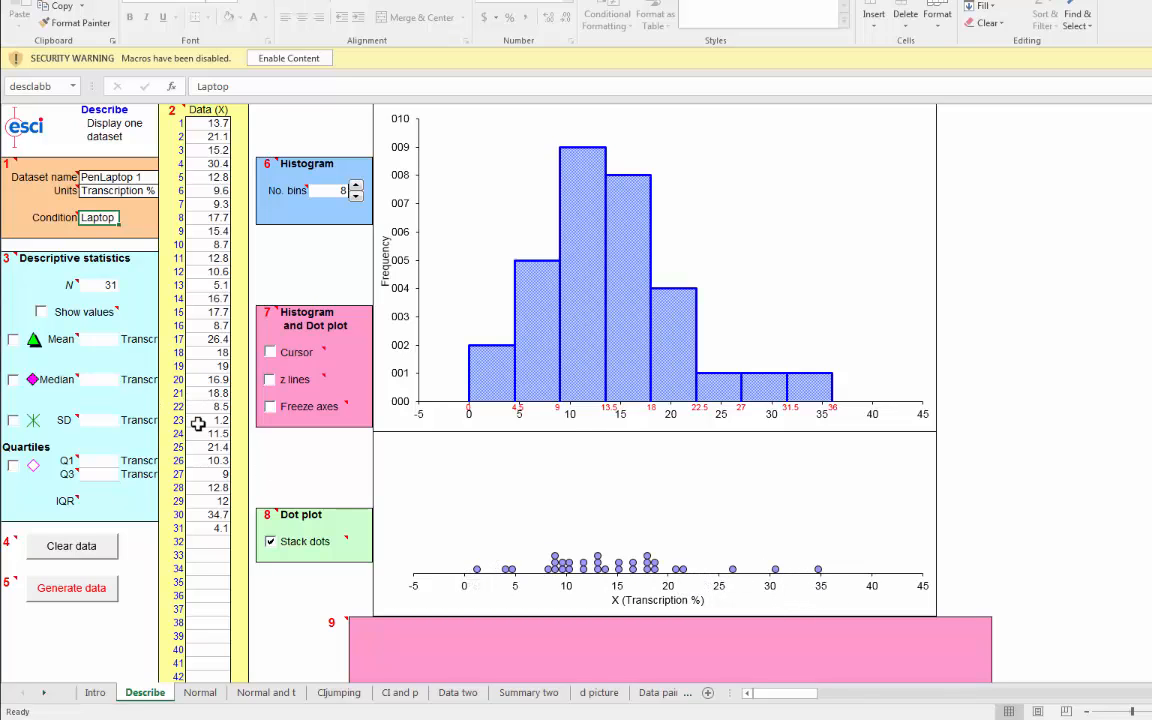
mouse_move(518, 250)
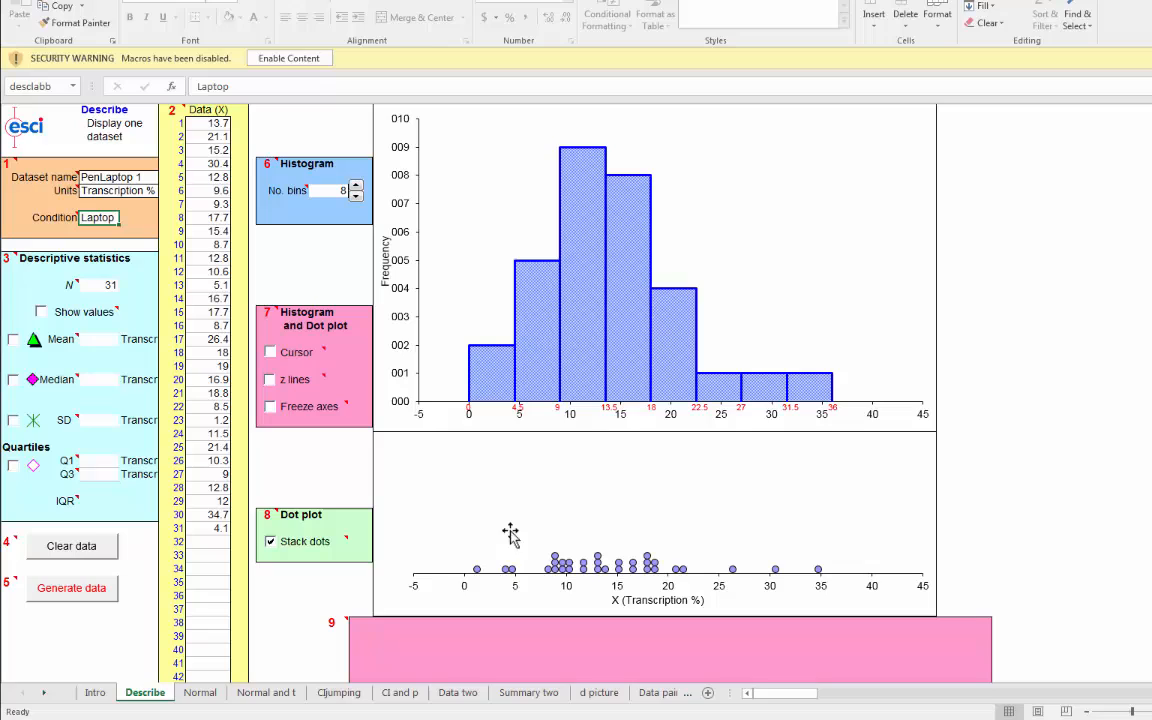
mouse_move(475, 415)
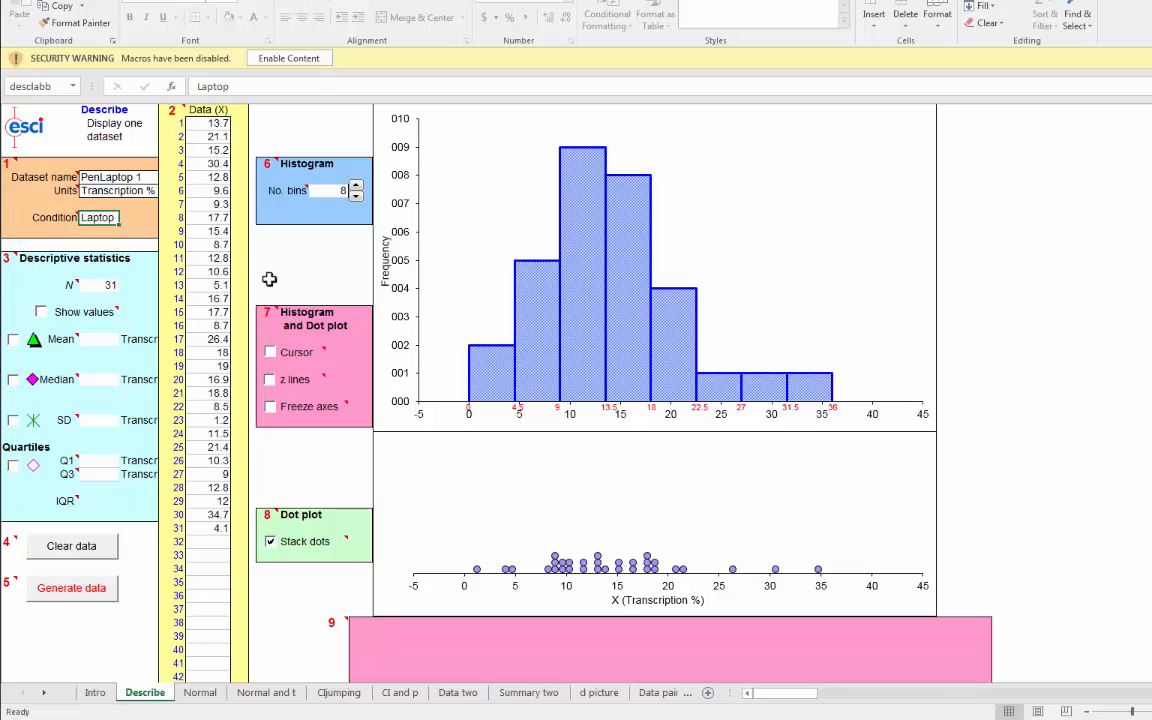
mouse_move(135, 65)
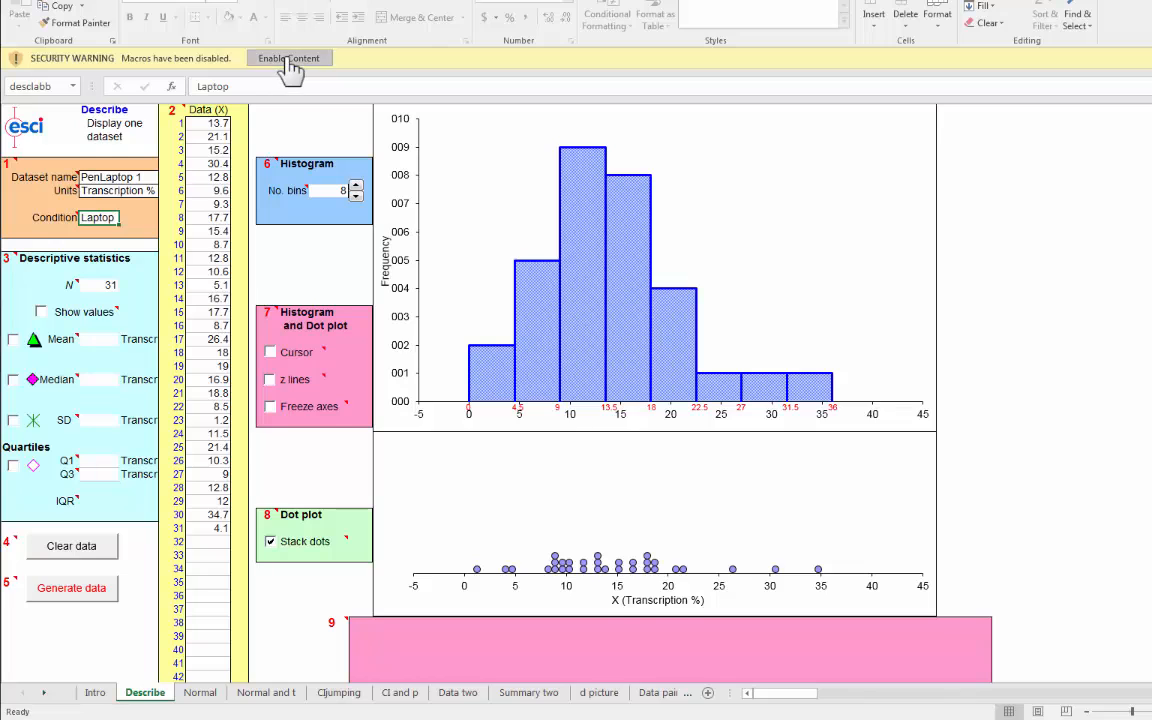
Choose Enable Content on the security warning bar to allow the workbook's macros.
left_click(289, 57)
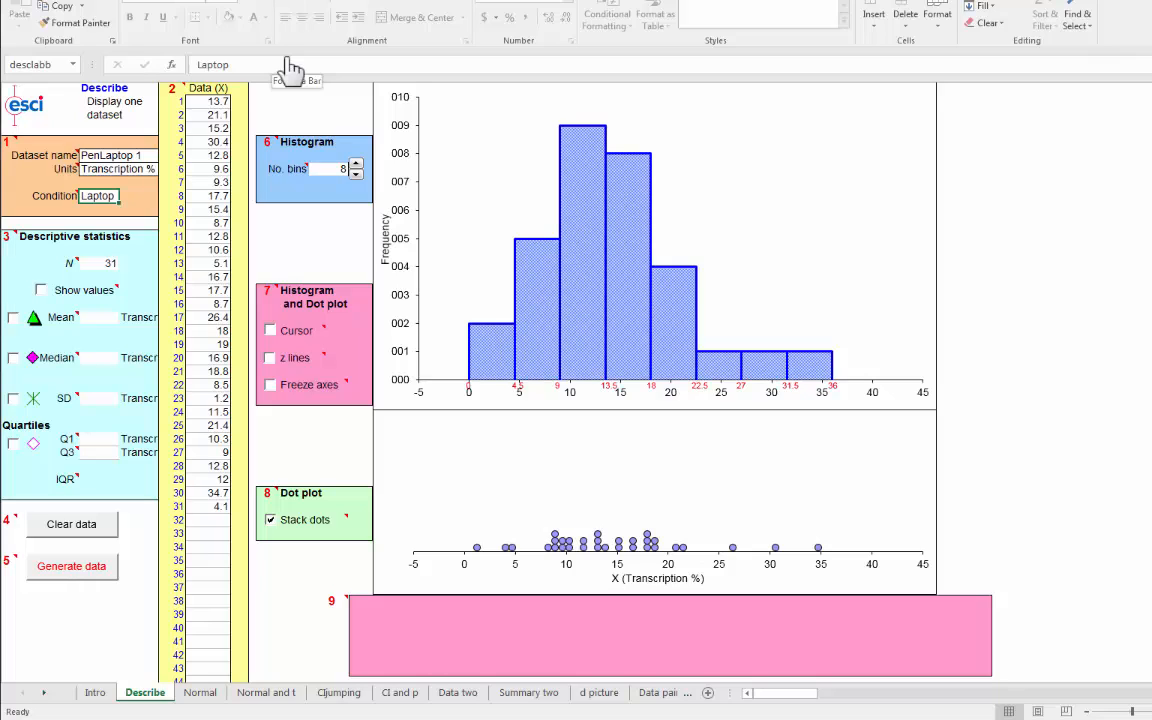
mouse_move(457, 440)
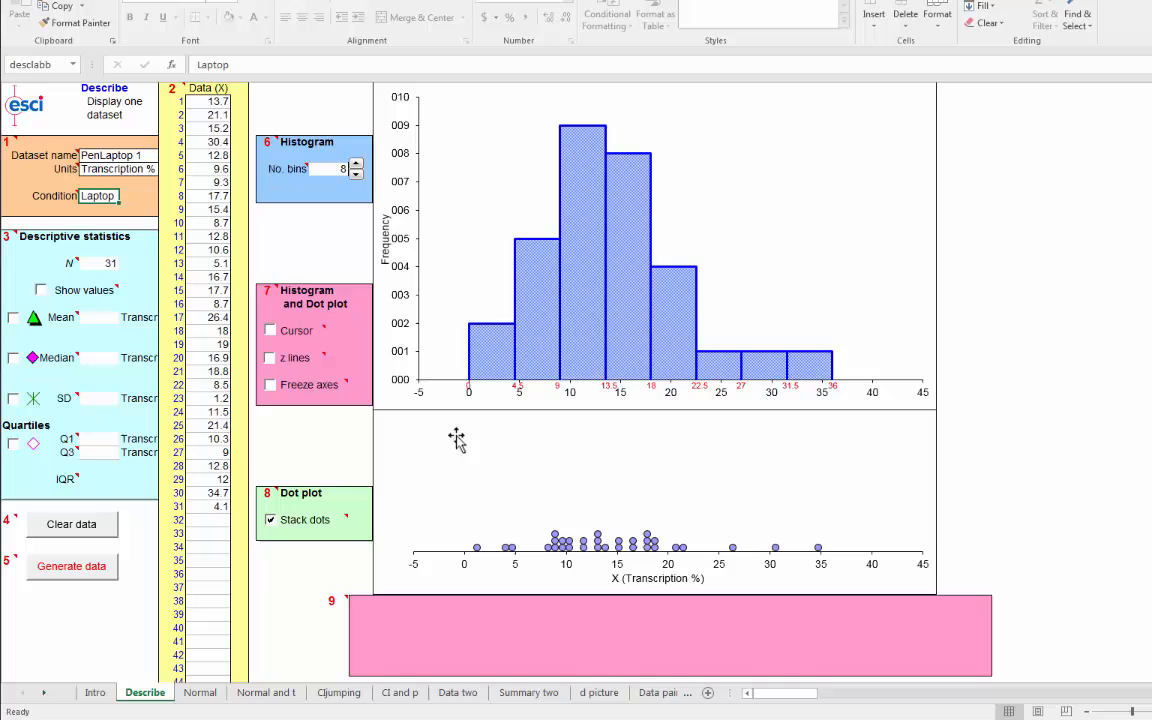
mouse_move(741, 297)
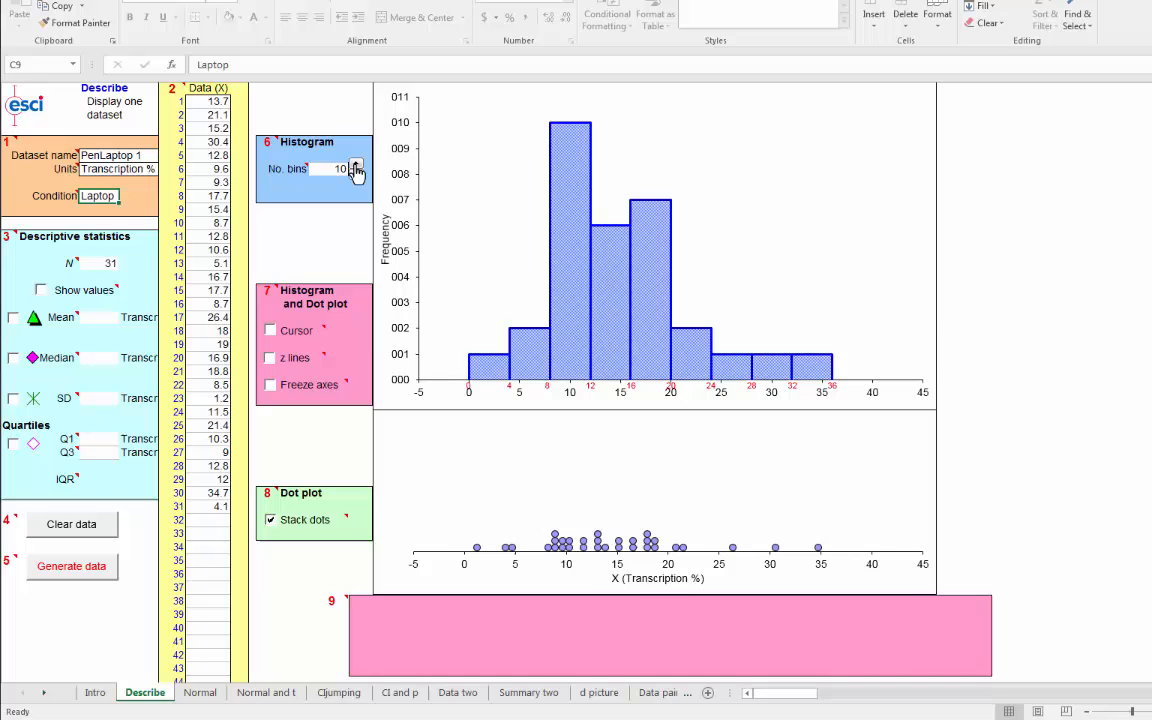
Raise the No. bins spinner to 11 on the PenLaptop 1 histogram.
left_click(356, 165)
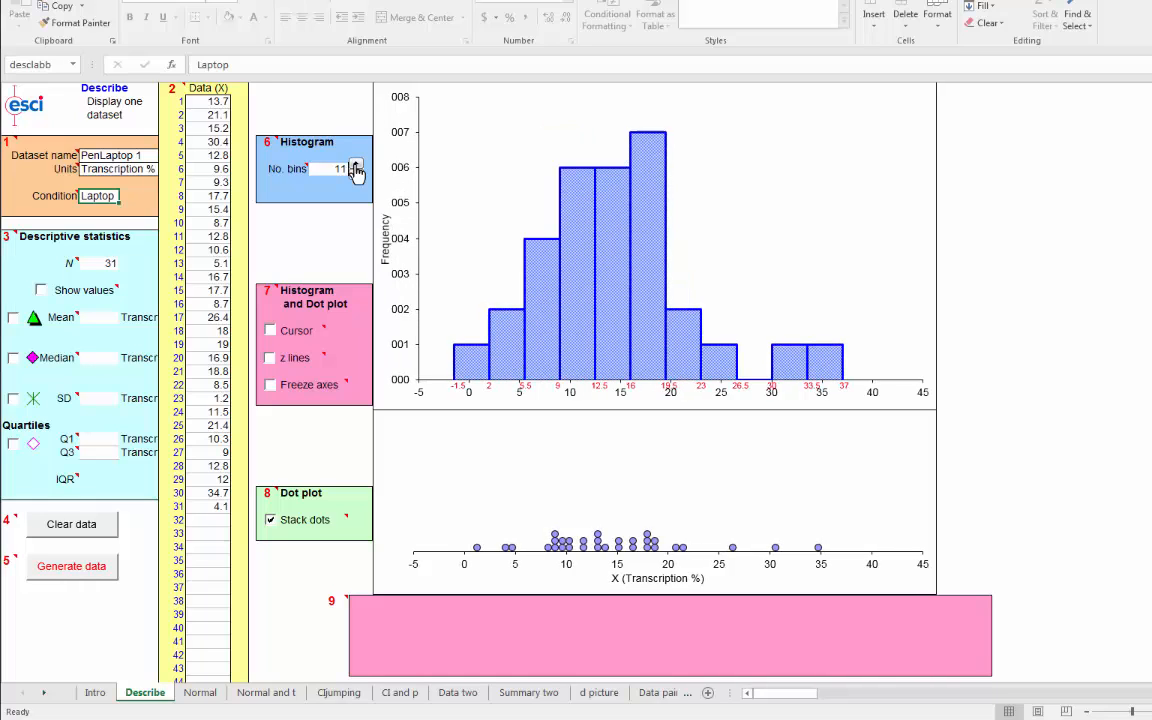
mouse_move(479, 551)
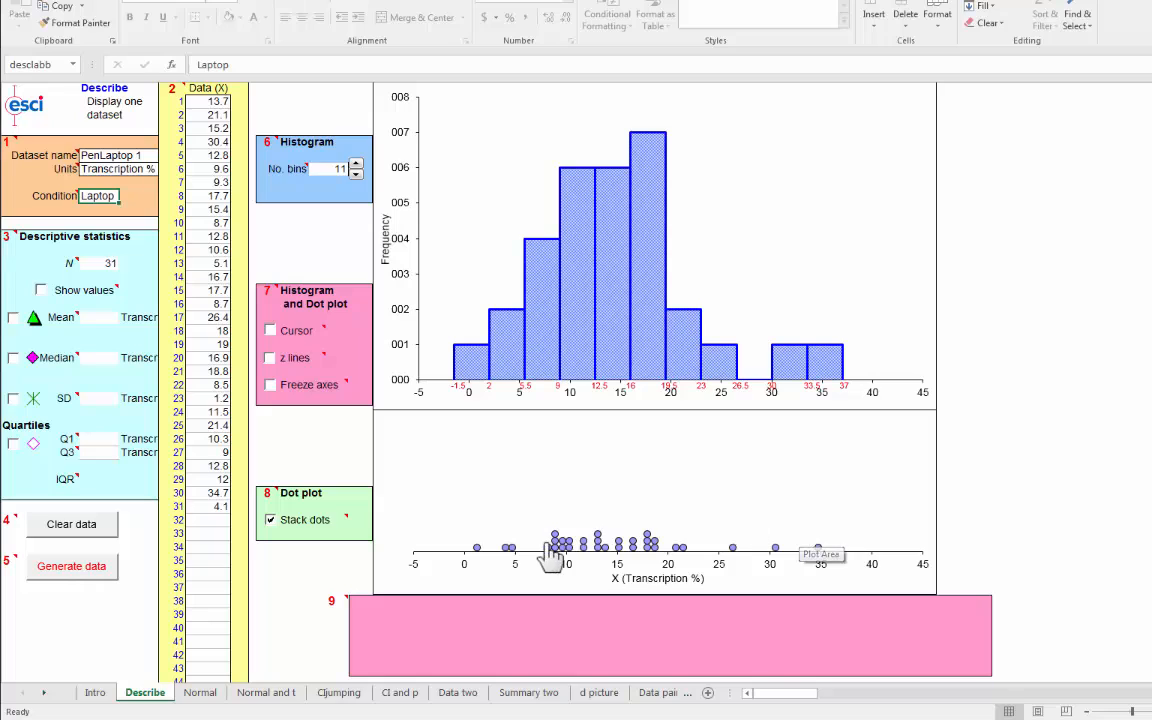
mouse_move(678, 185)
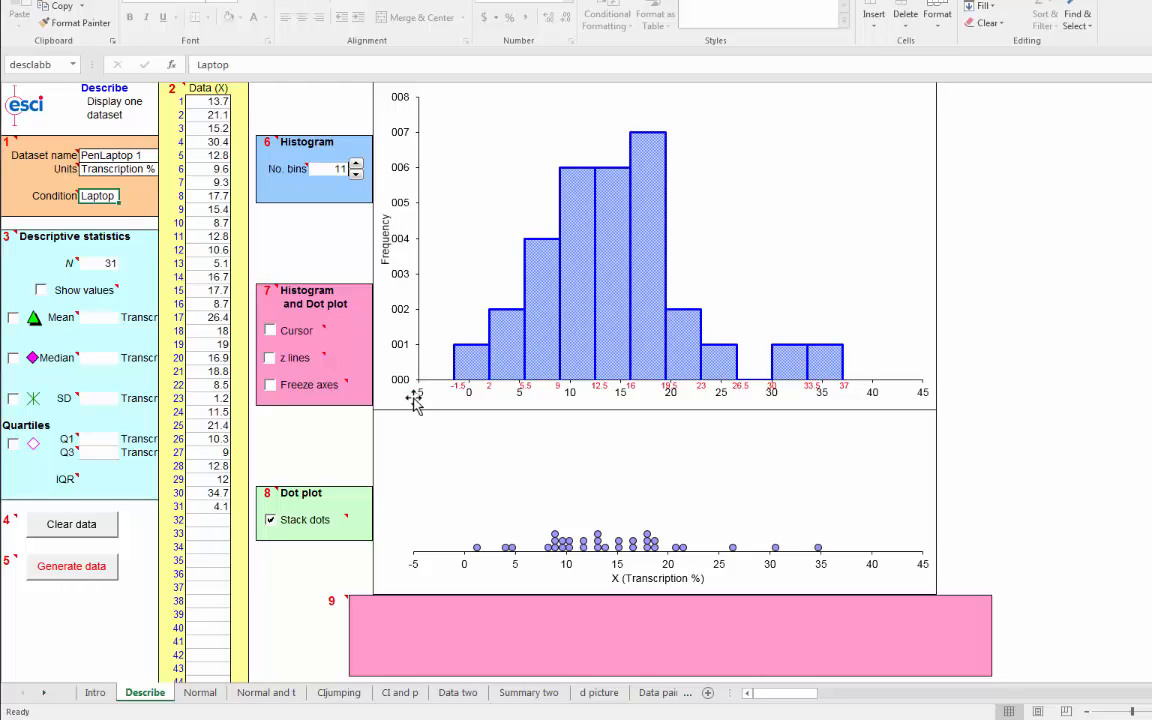
mouse_move(199, 172)
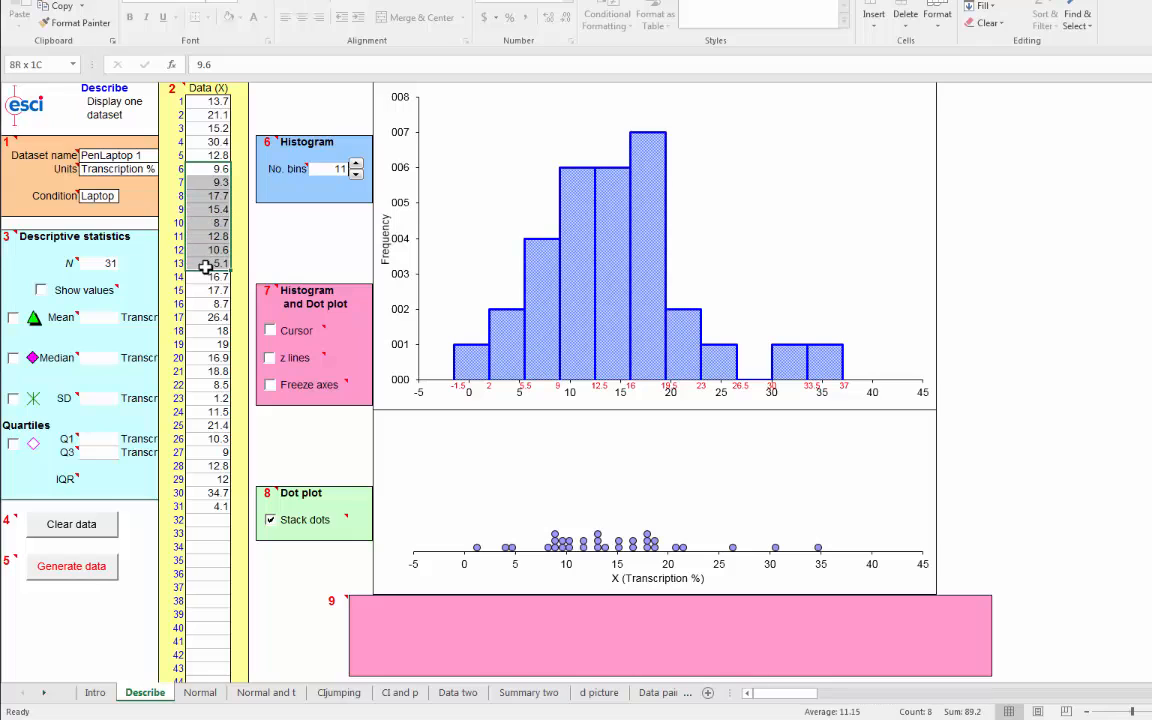
Clear data values 6–13 and enter 15 and 22 in the Data (X) column.
left_click(205, 250)
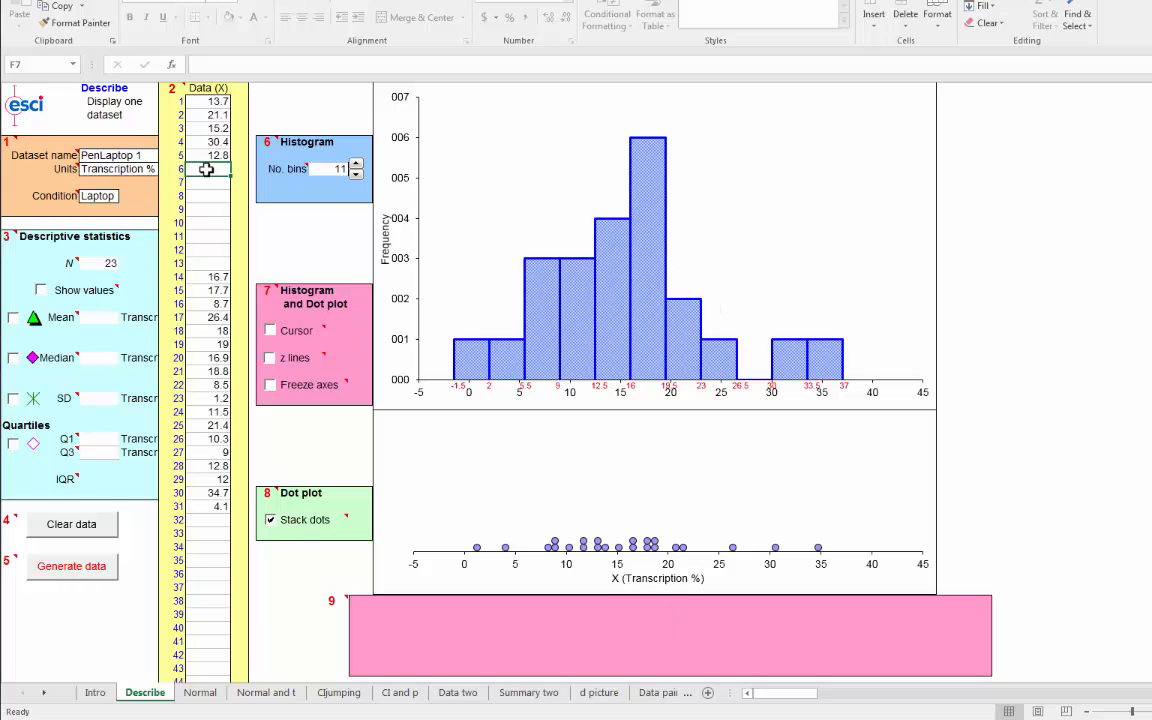
type("15")
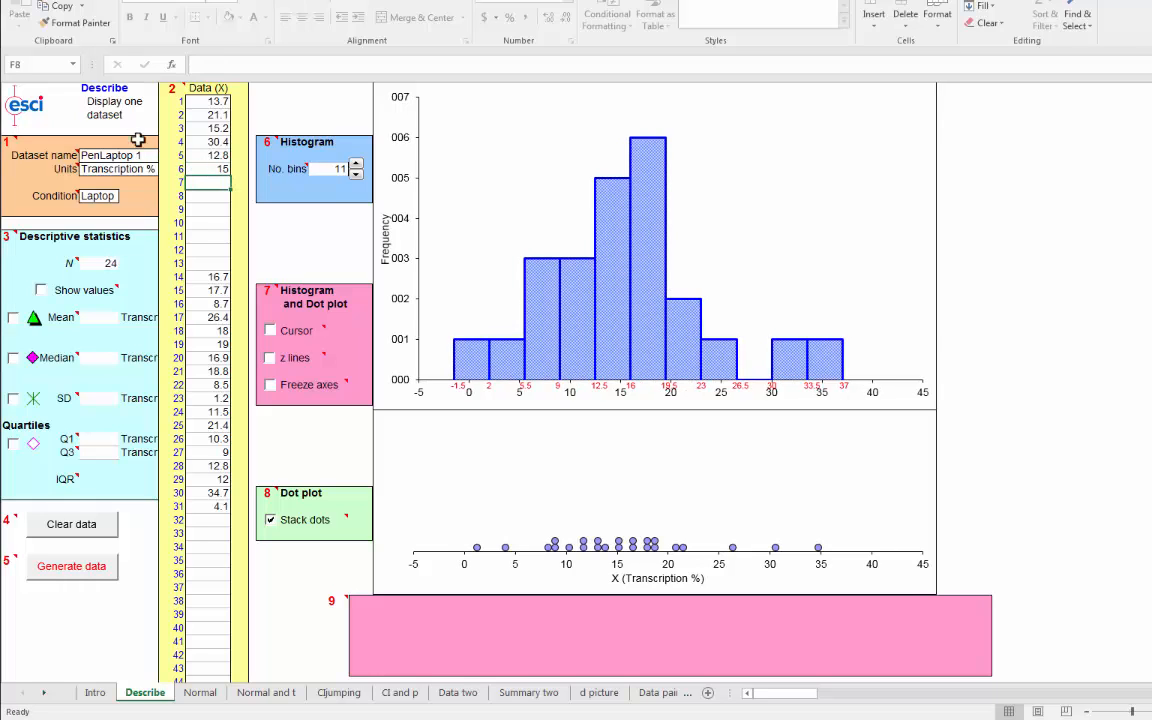
type("22")
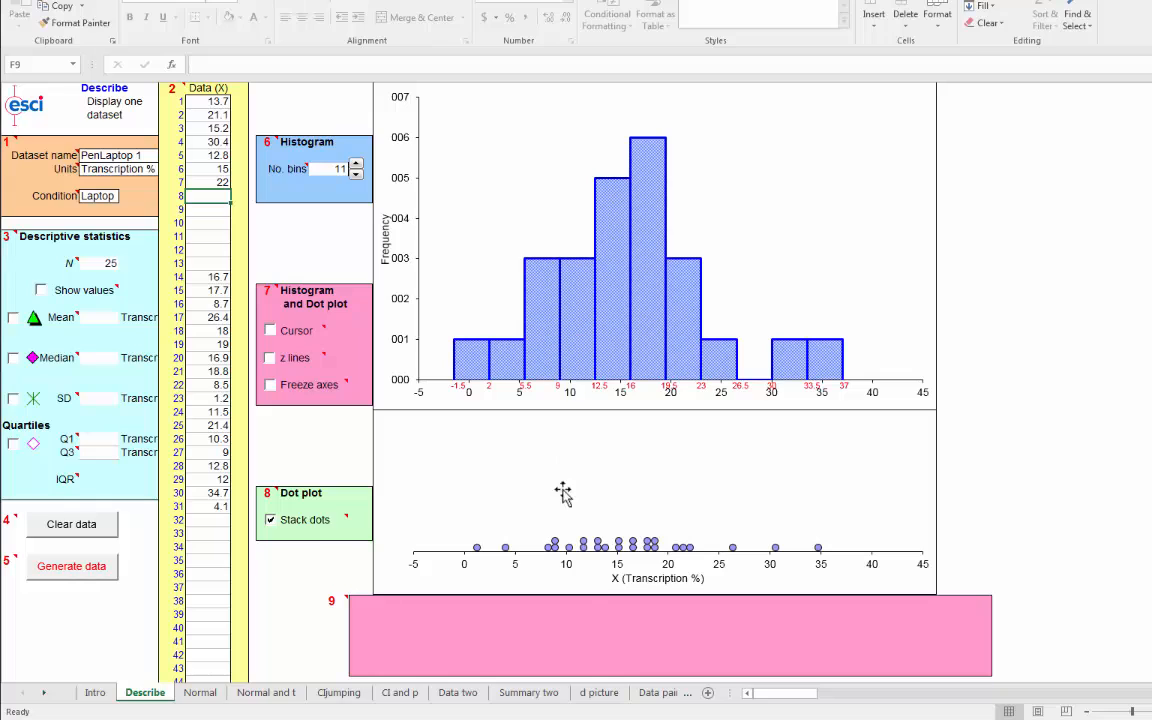
mouse_move(364, 558)
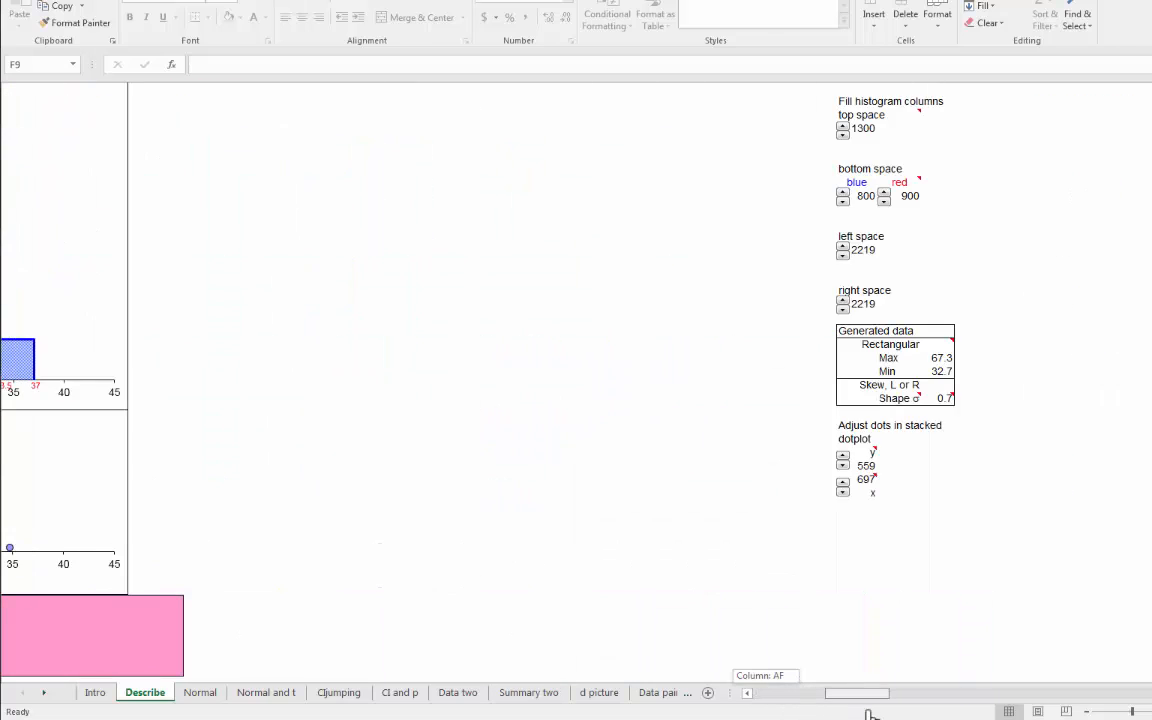
Transfer the stored Laptop dataset into the data column, confirming replacement of previous data.
scroll("right", 3)
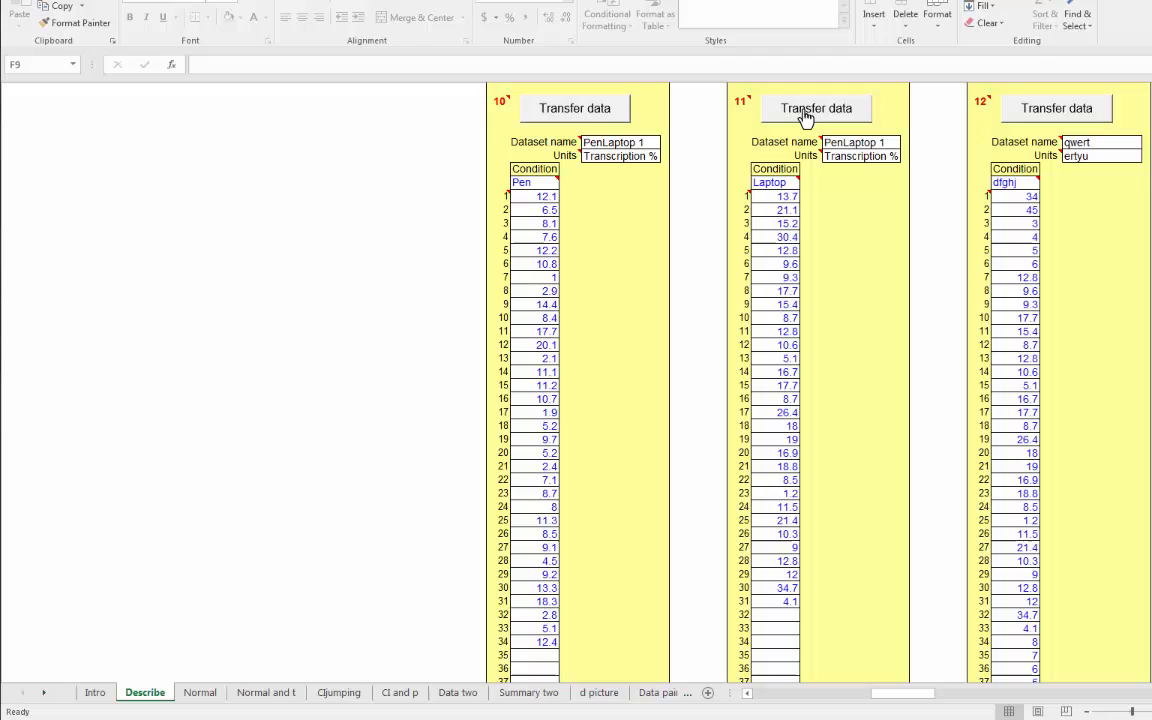
left_click(816, 108)
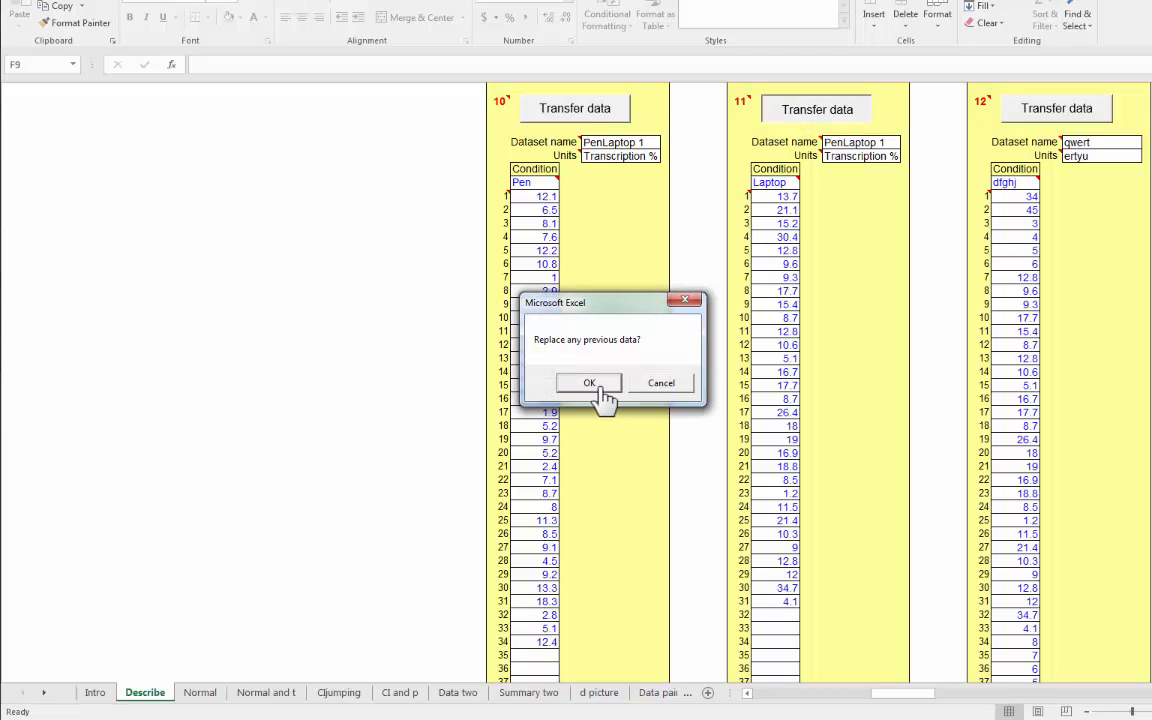
left_click(589, 383)
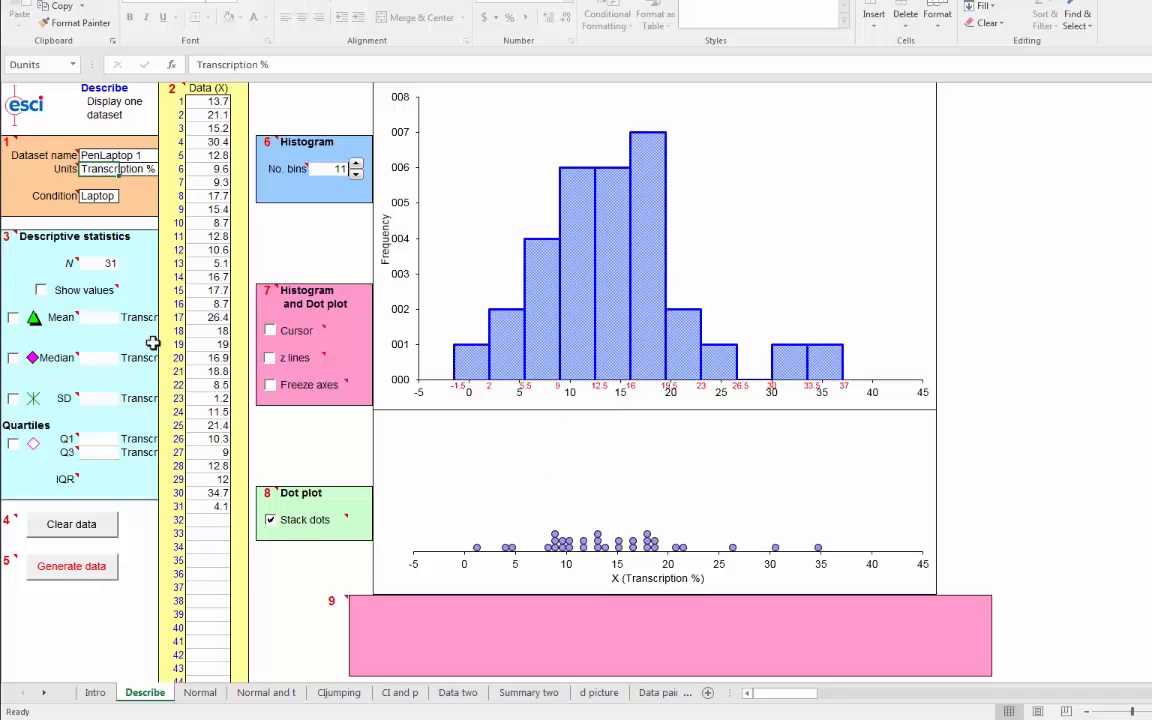
mouse_move(481, 485)
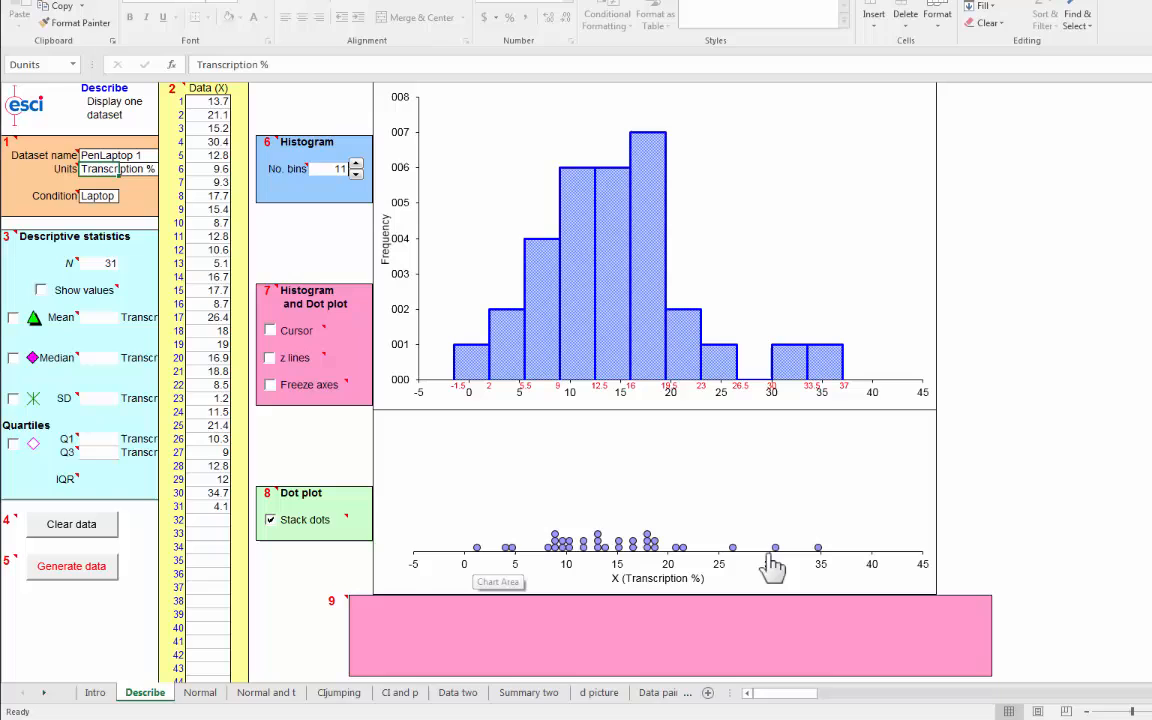
mouse_move(808, 548)
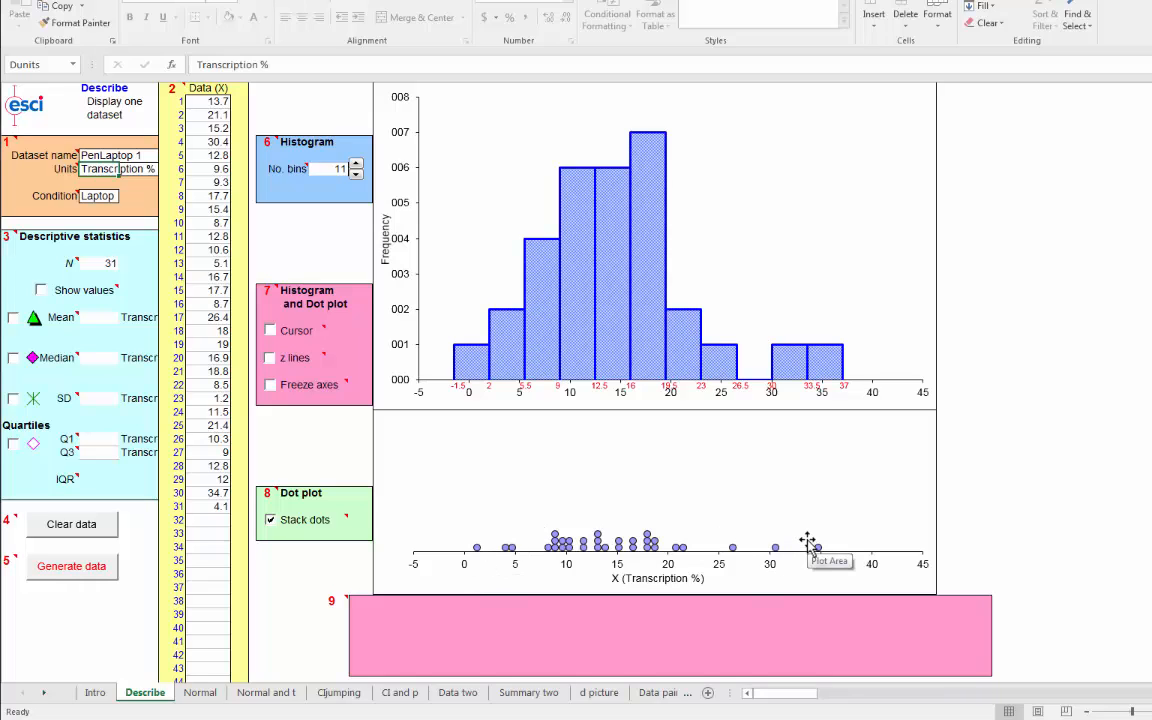
mouse_move(603, 570)
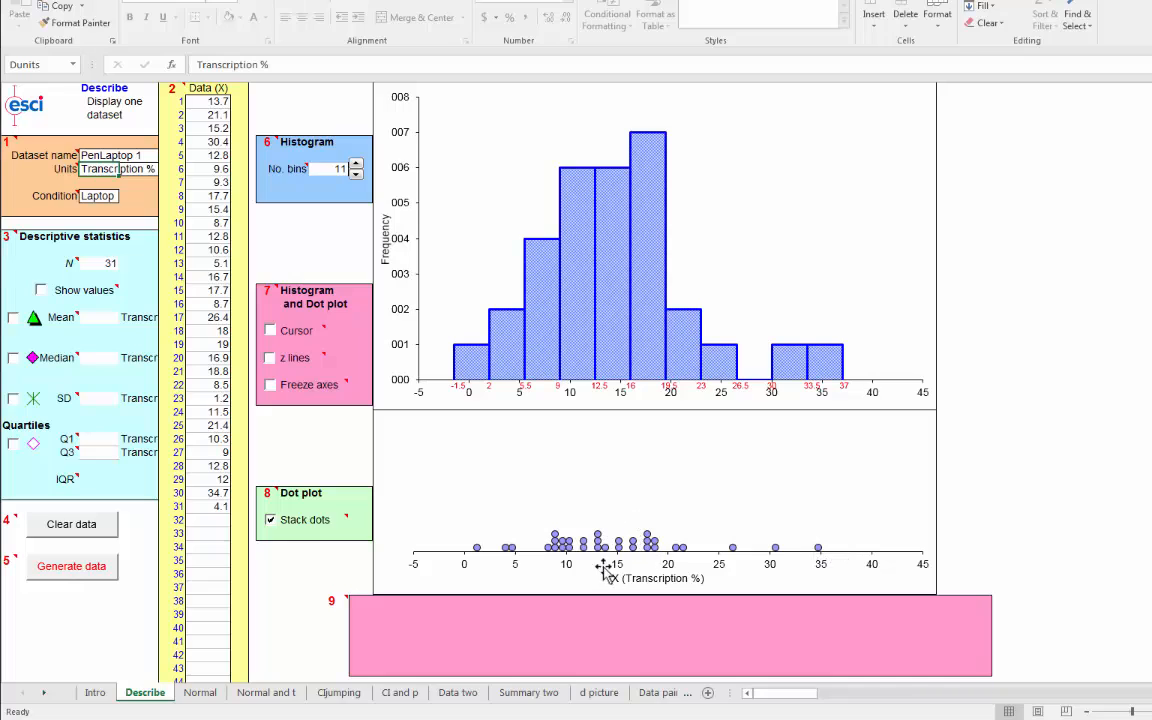
mouse_move(482, 563)
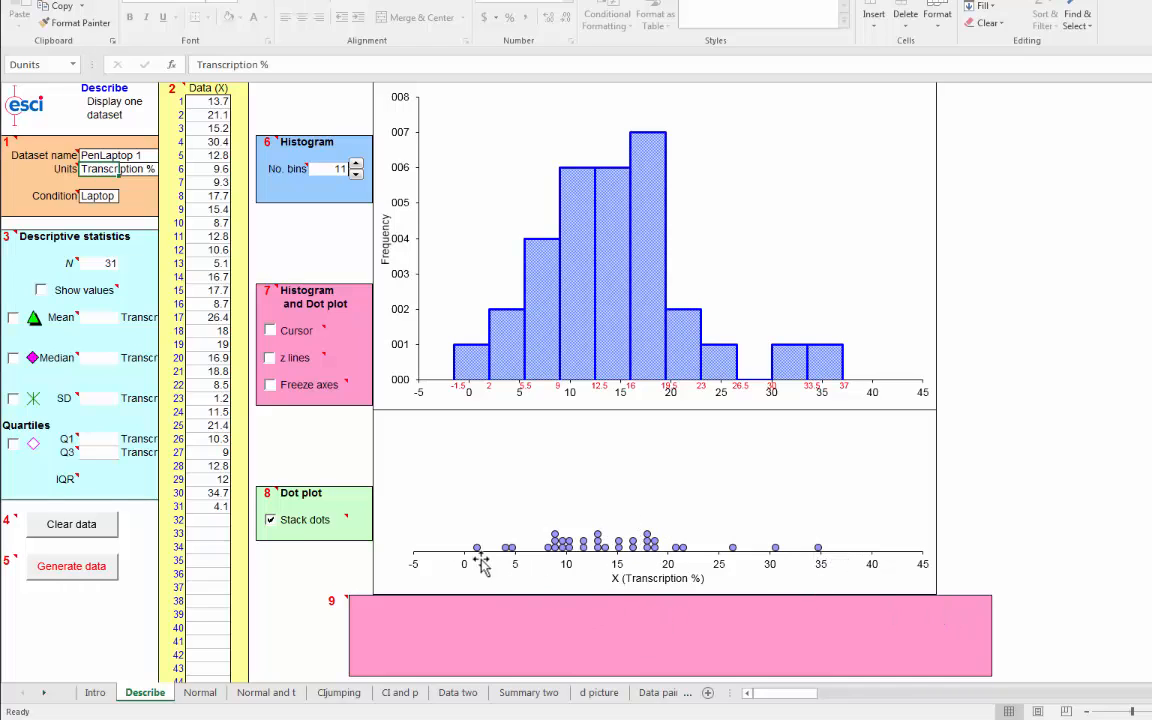
mouse_move(812, 587)
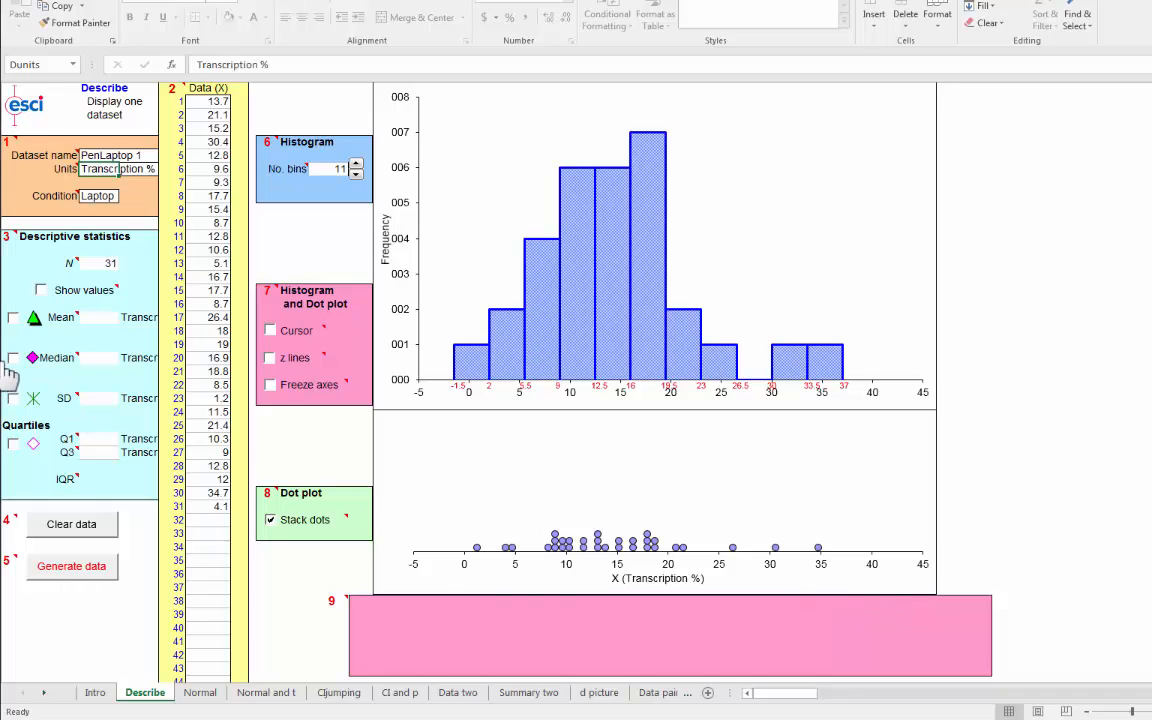
mouse_move(488, 521)
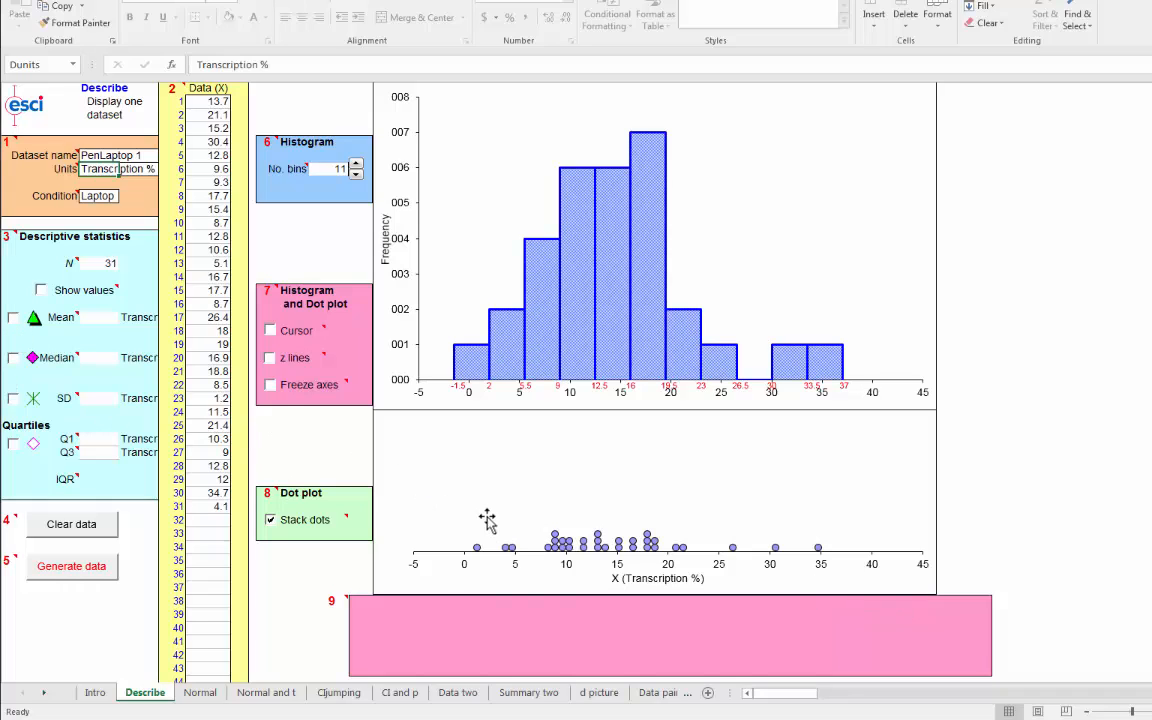
mouse_move(812, 552)
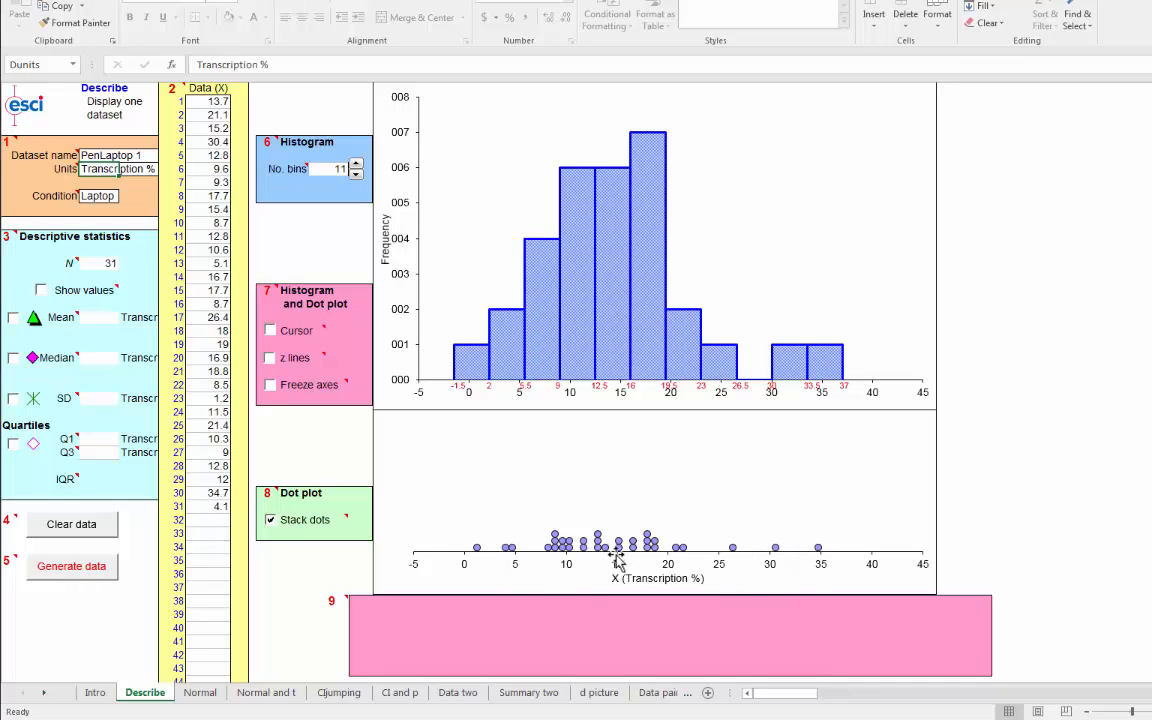
mouse_move(617, 556)
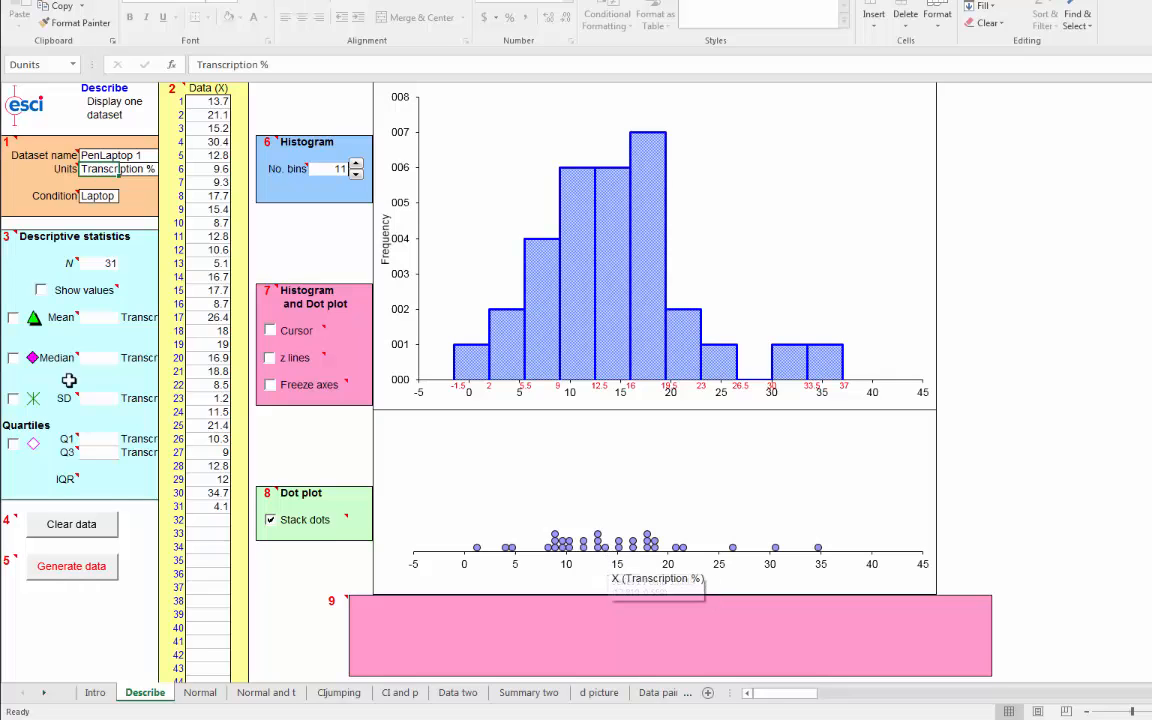
Tick the Mean checkbox to mark the mean near 15 on both charts.
left_click(14, 318)
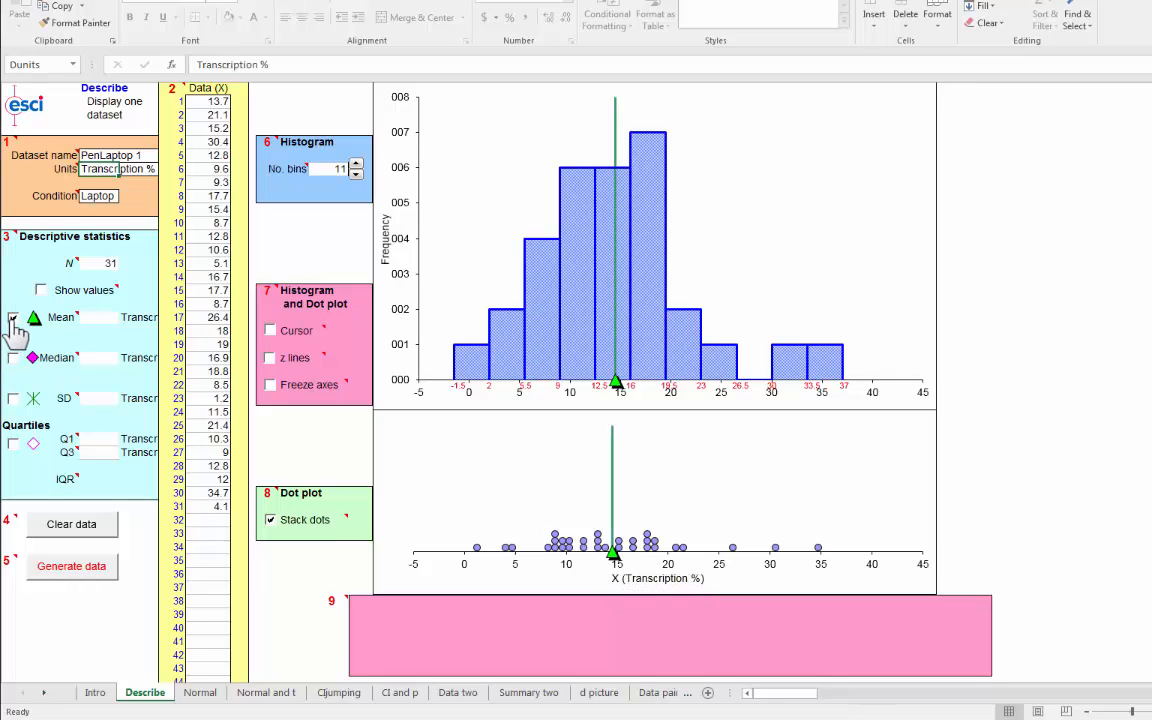
left_click(14, 317)
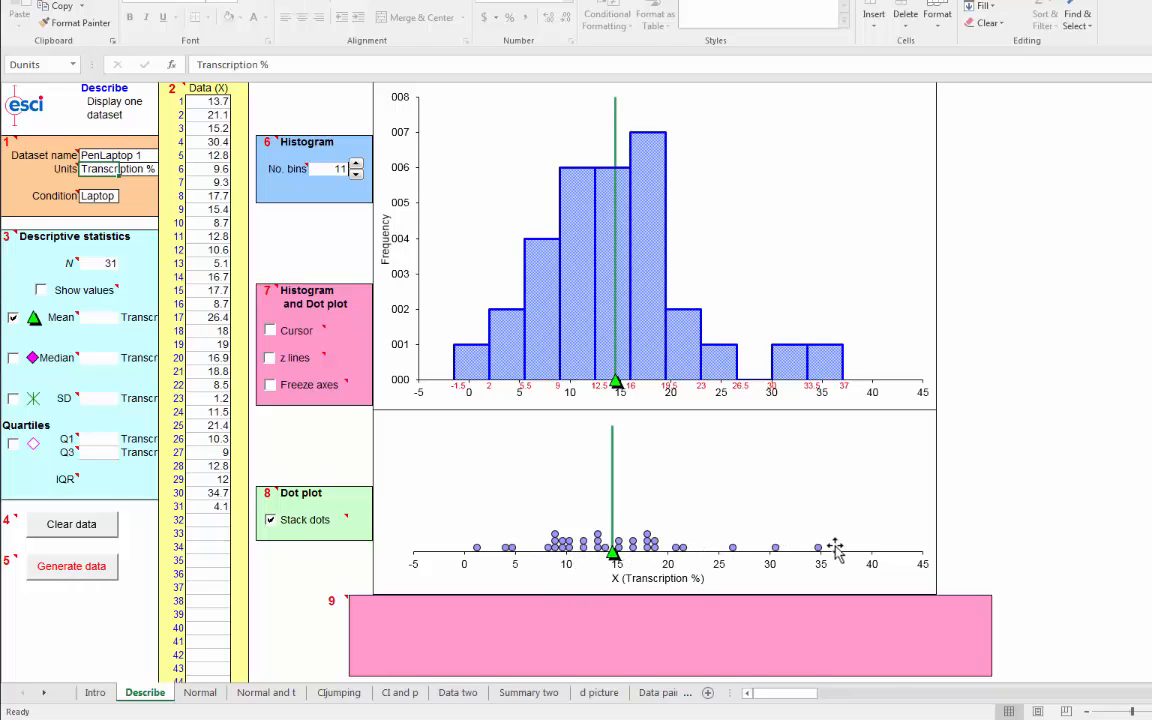
mouse_move(678, 568)
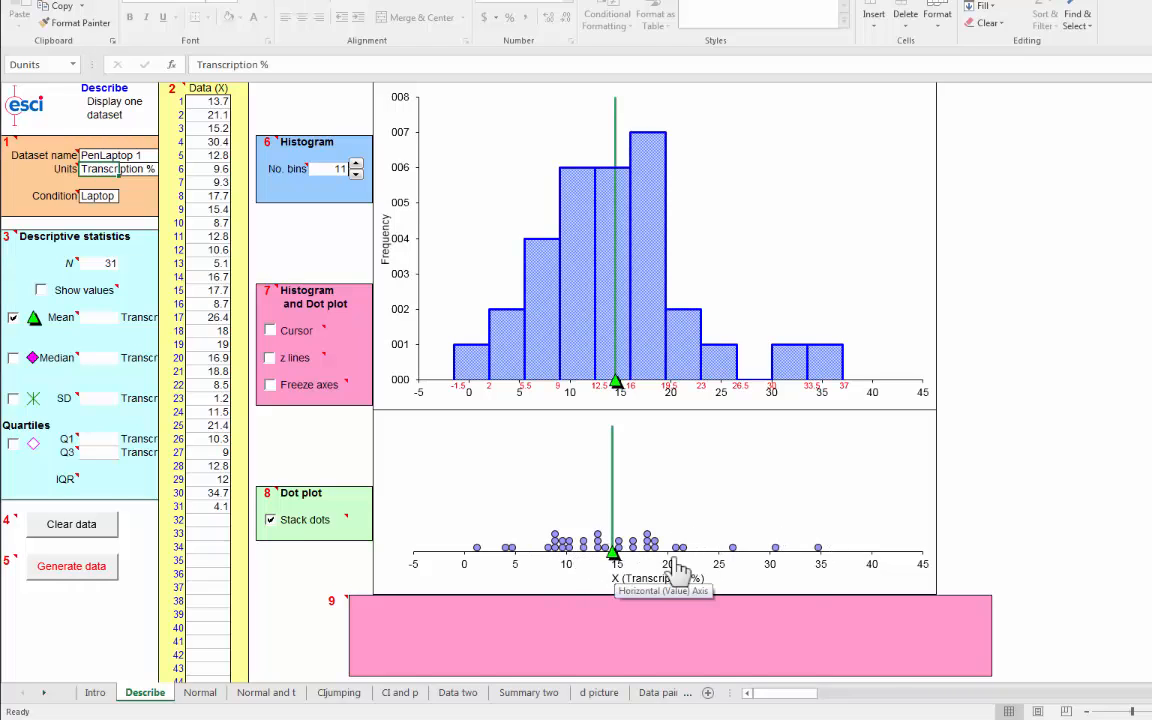
mouse_move(471, 566)
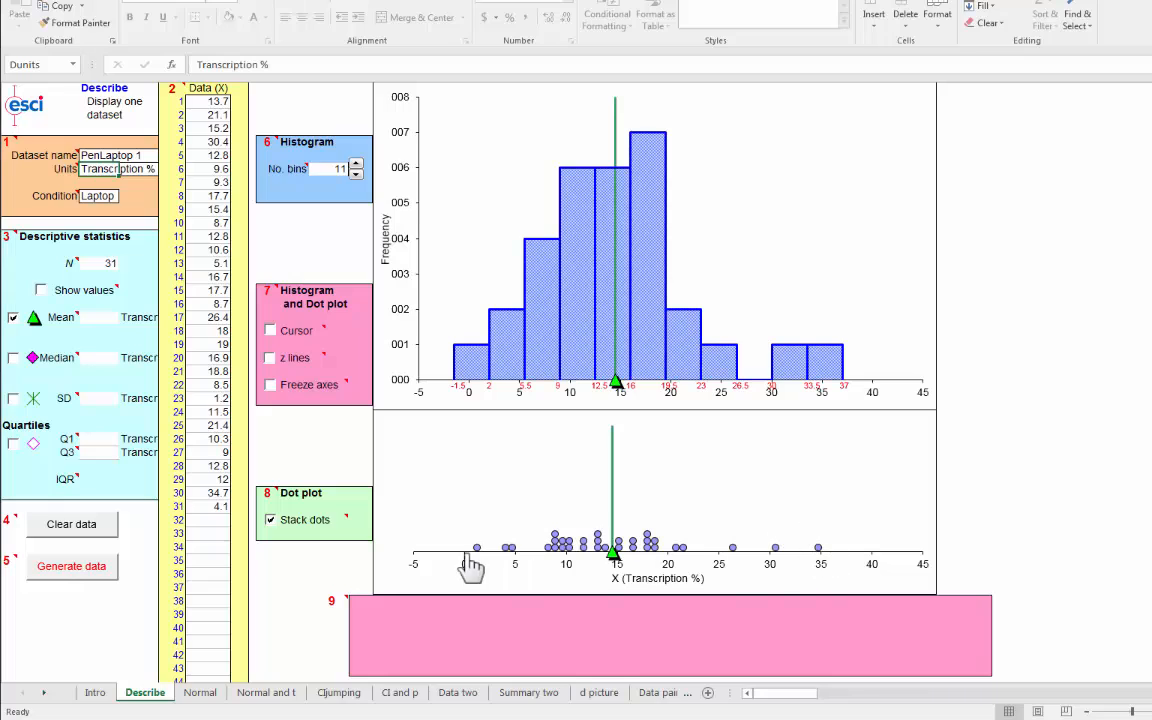
mouse_move(812, 538)
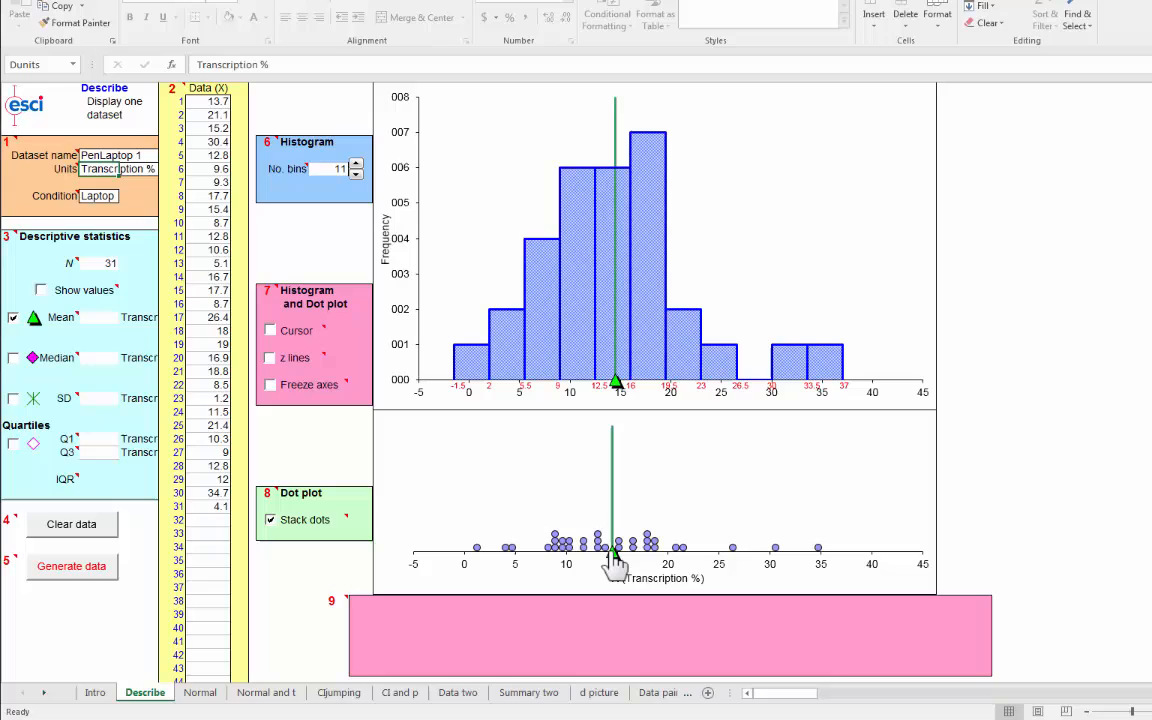
mouse_move(613, 550)
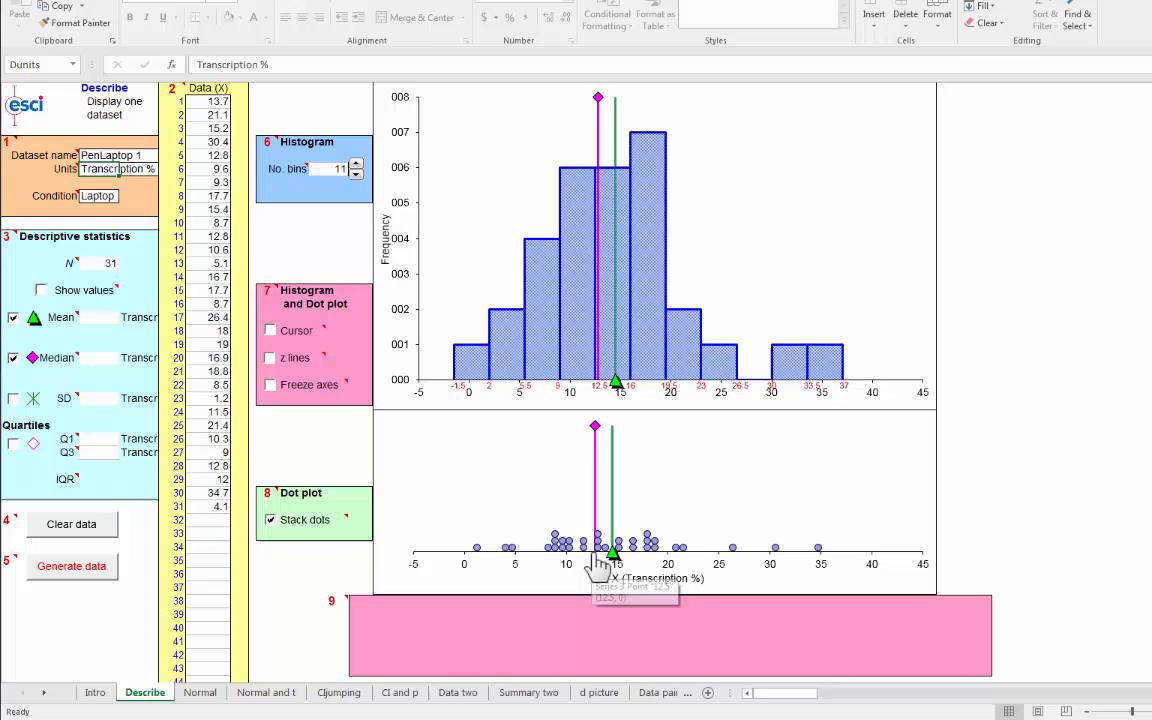
mouse_move(595, 445)
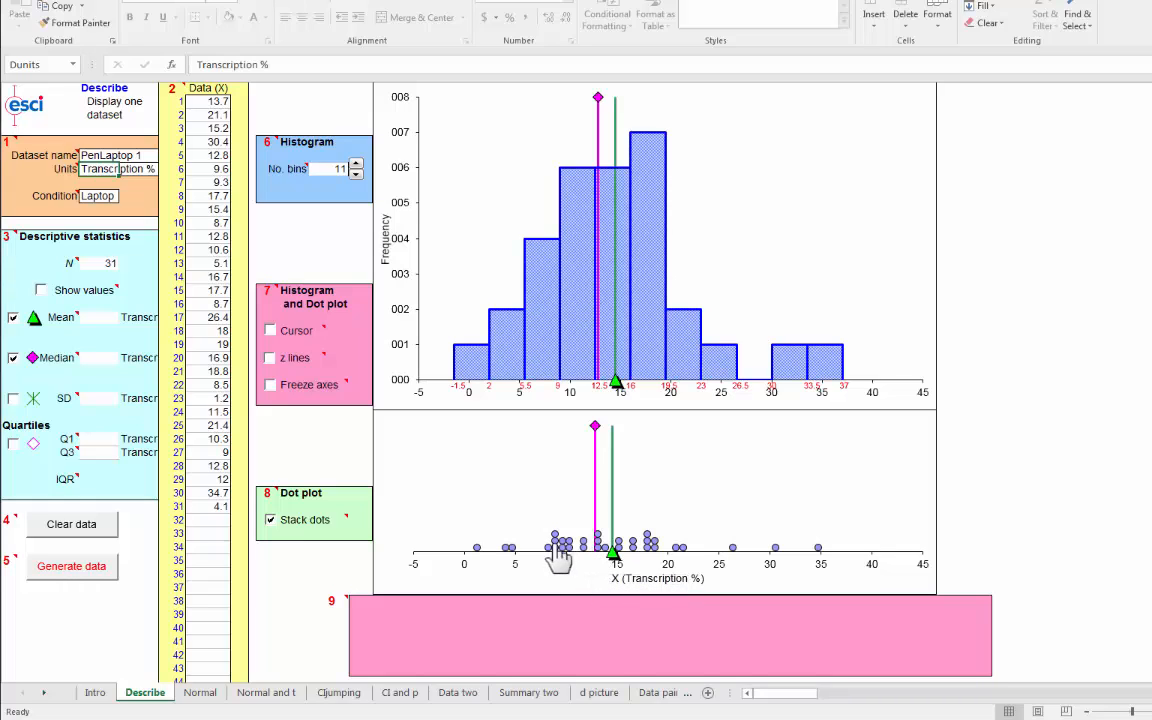
mouse_move(828, 560)
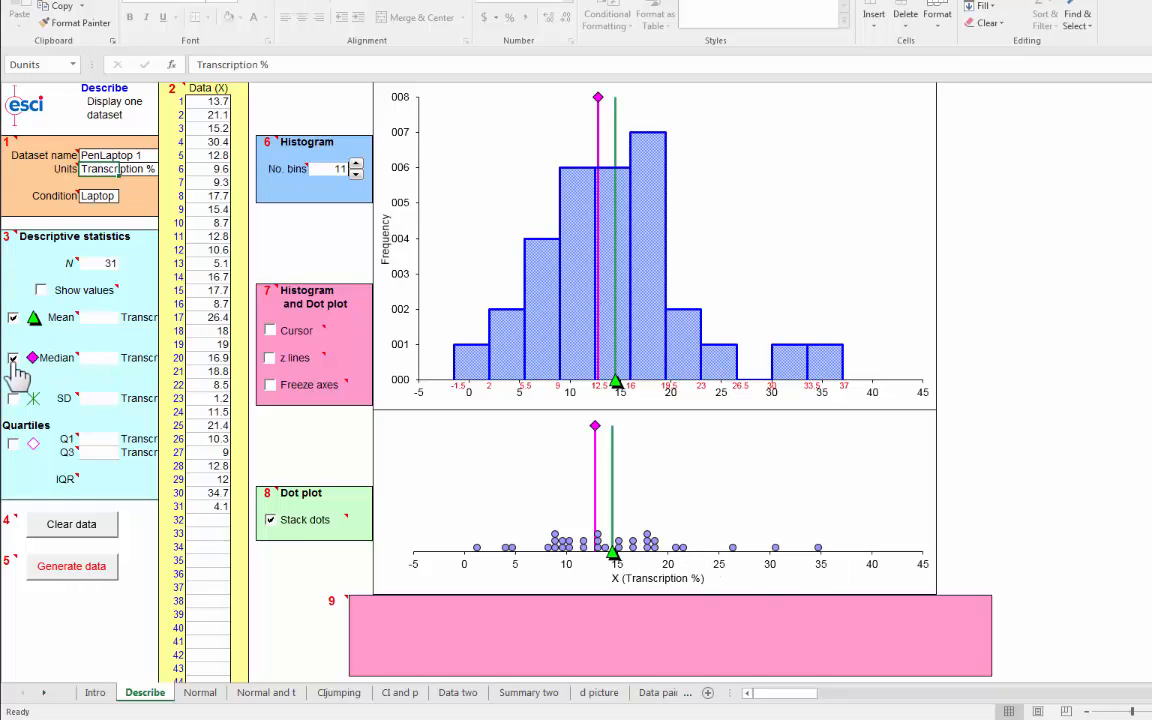
left_click(14, 357)
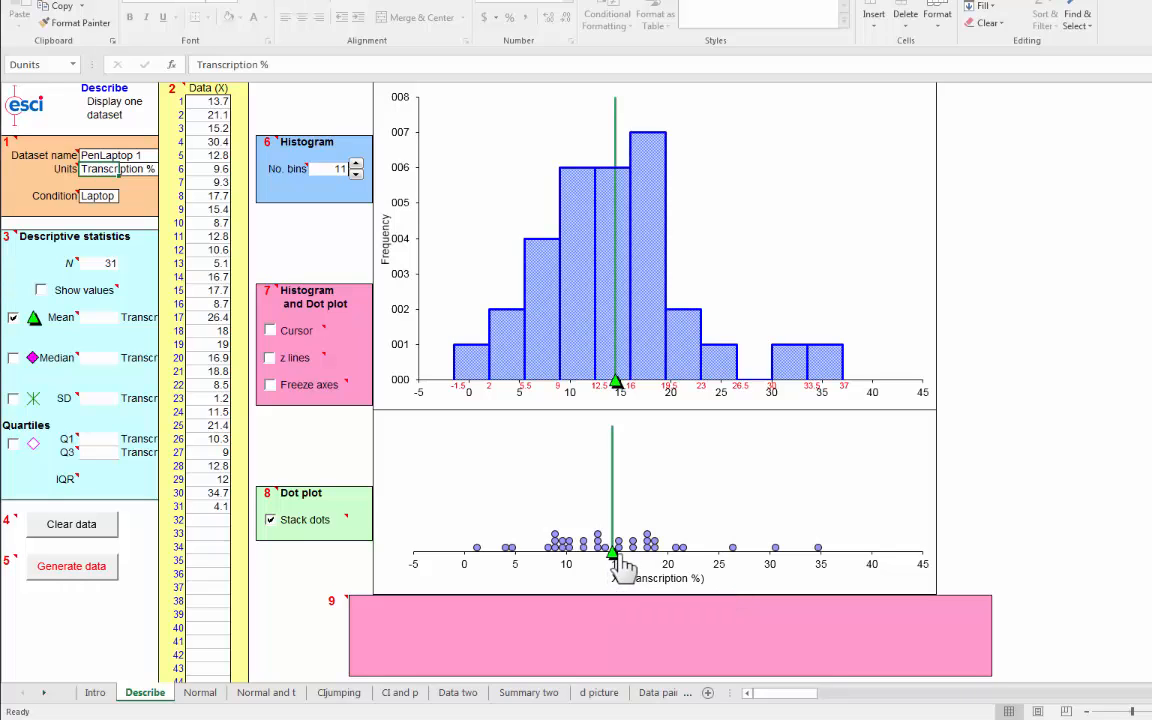
mouse_move(648, 548)
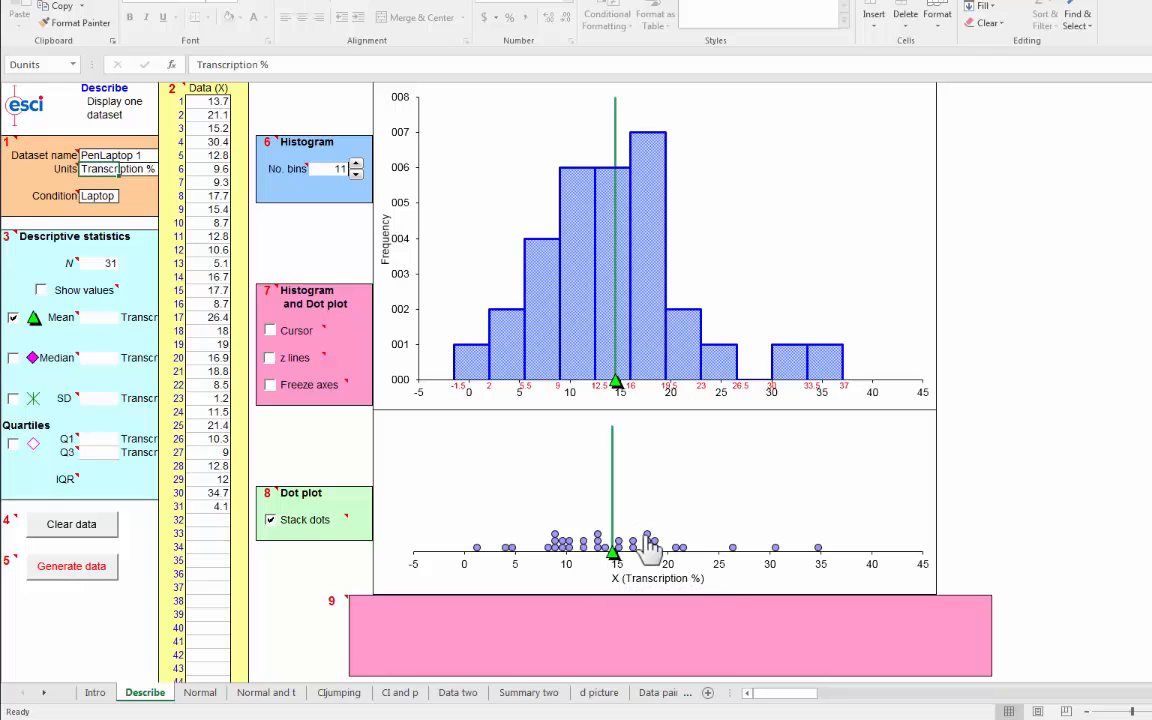
mouse_move(645, 545)
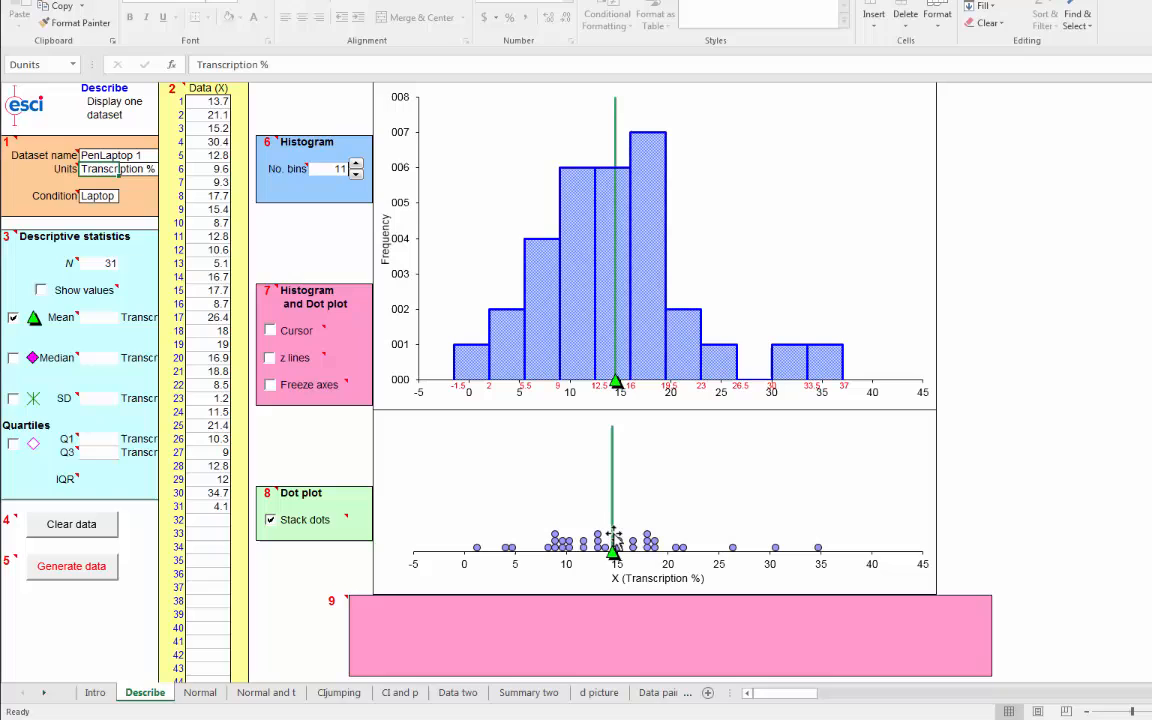
mouse_move(565, 548)
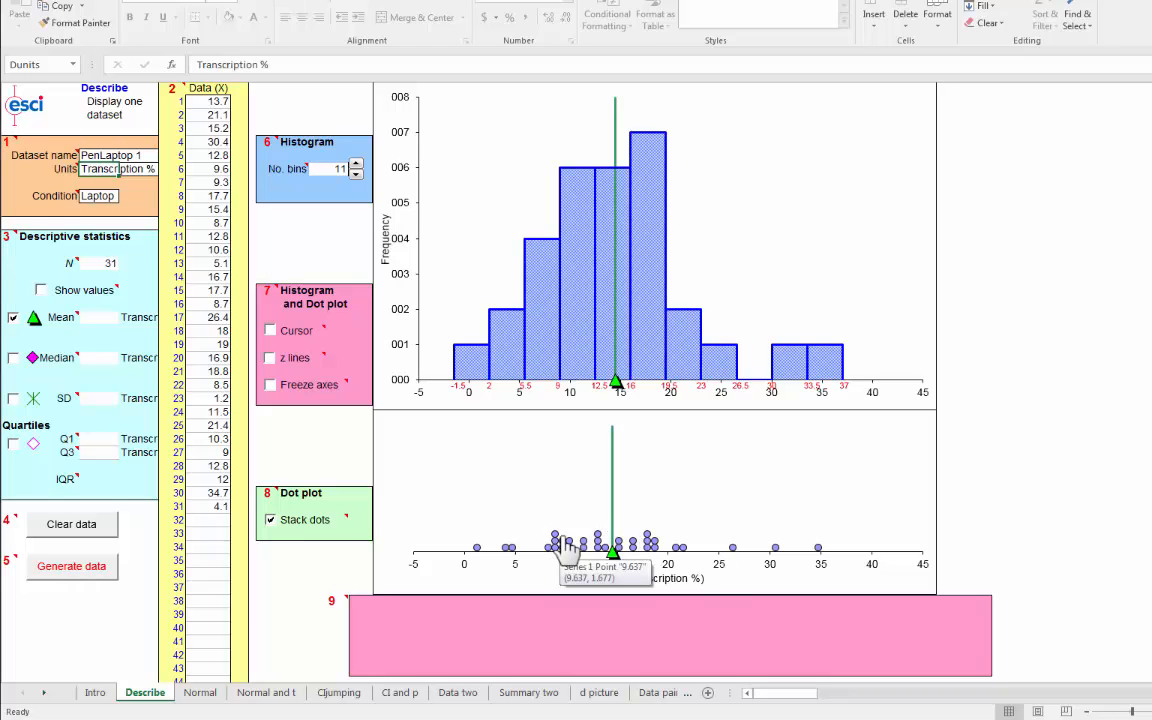
mouse_move(563, 550)
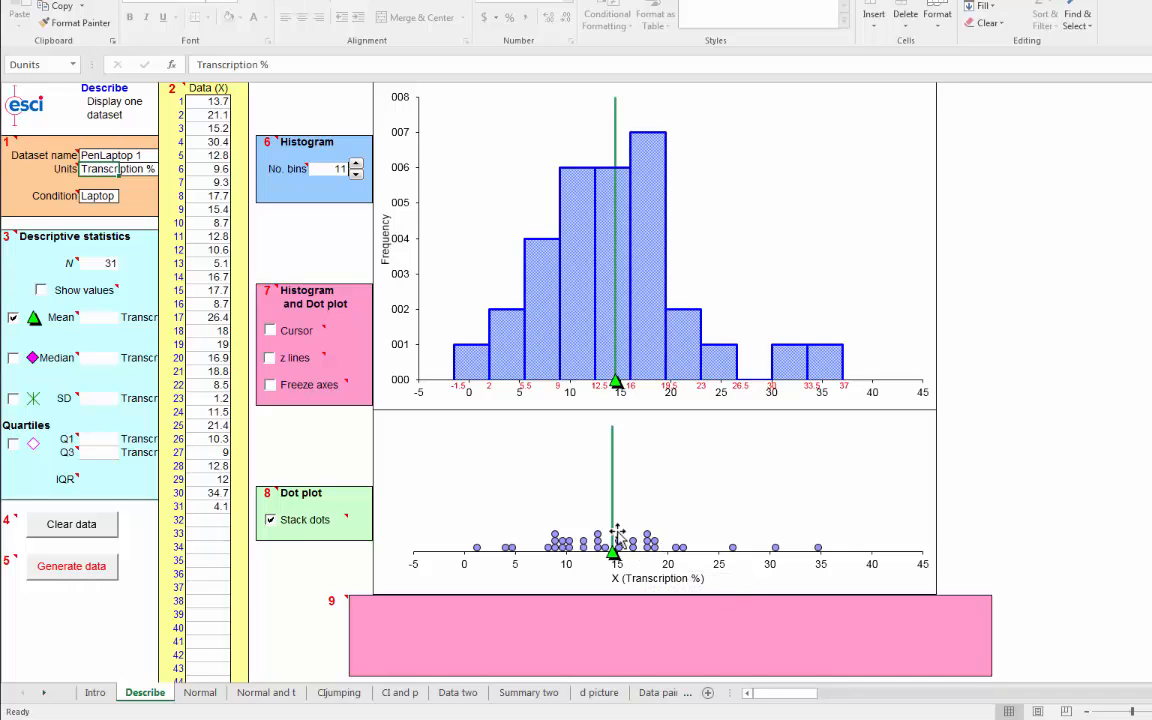
mouse_move(648, 540)
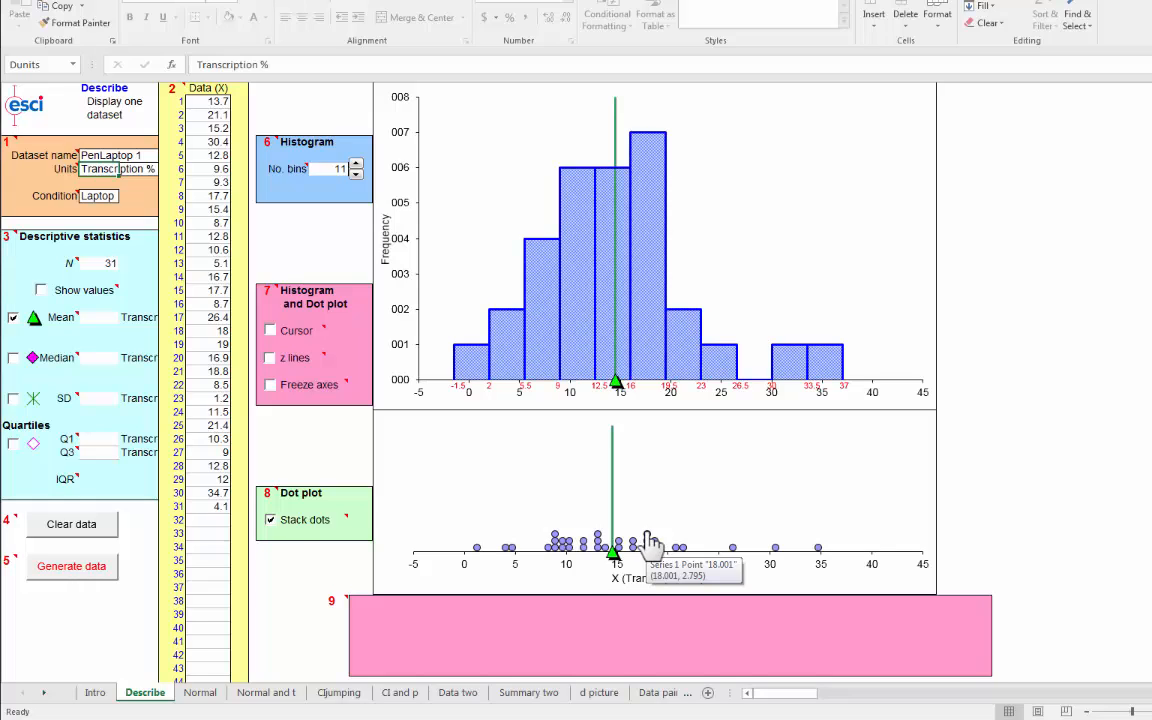
mouse_move(755, 570)
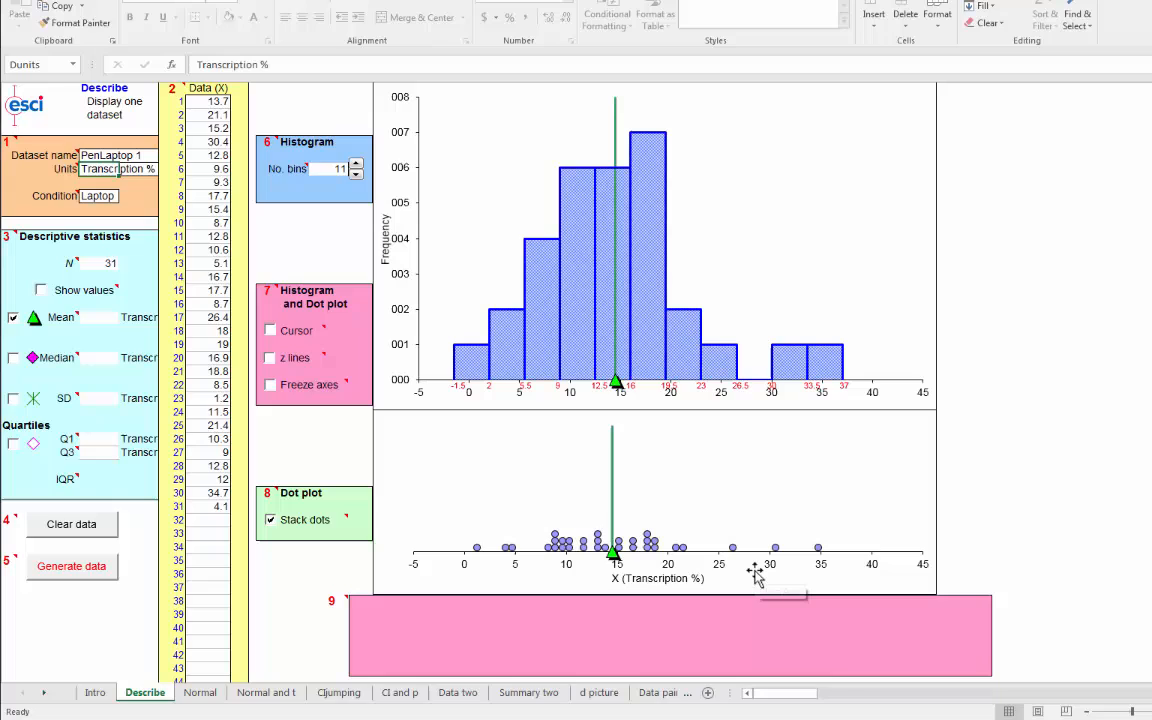
mouse_move(650, 545)
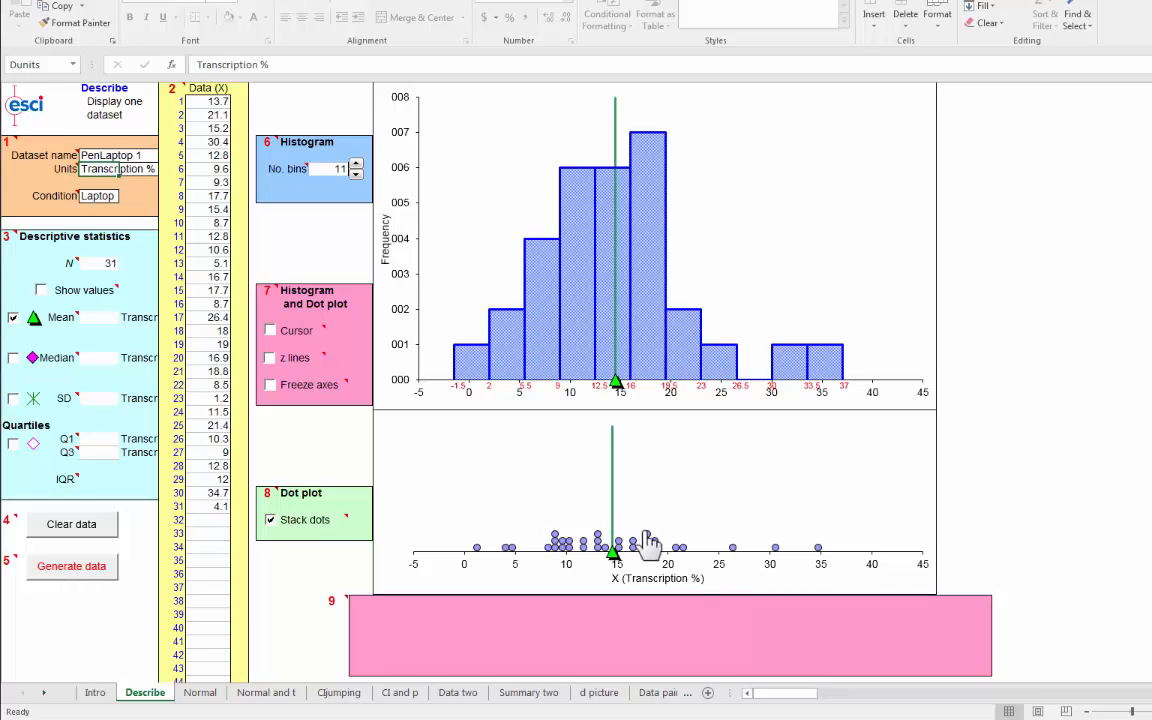
mouse_move(648, 545)
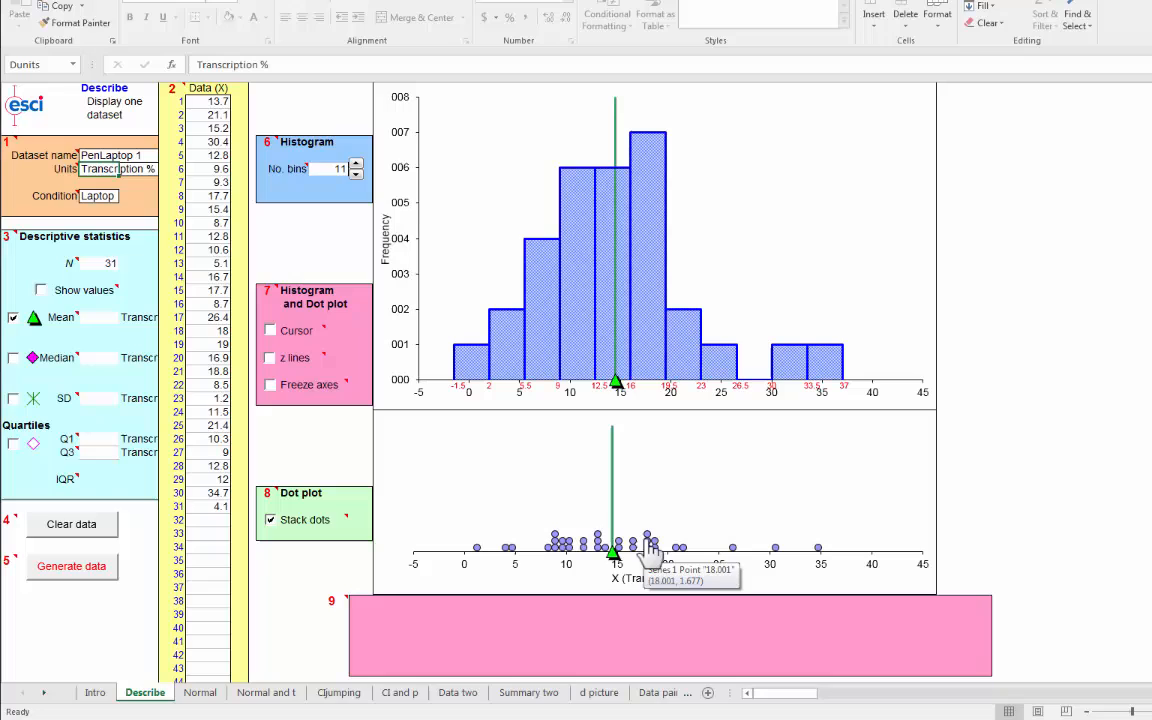
mouse_move(845, 565)
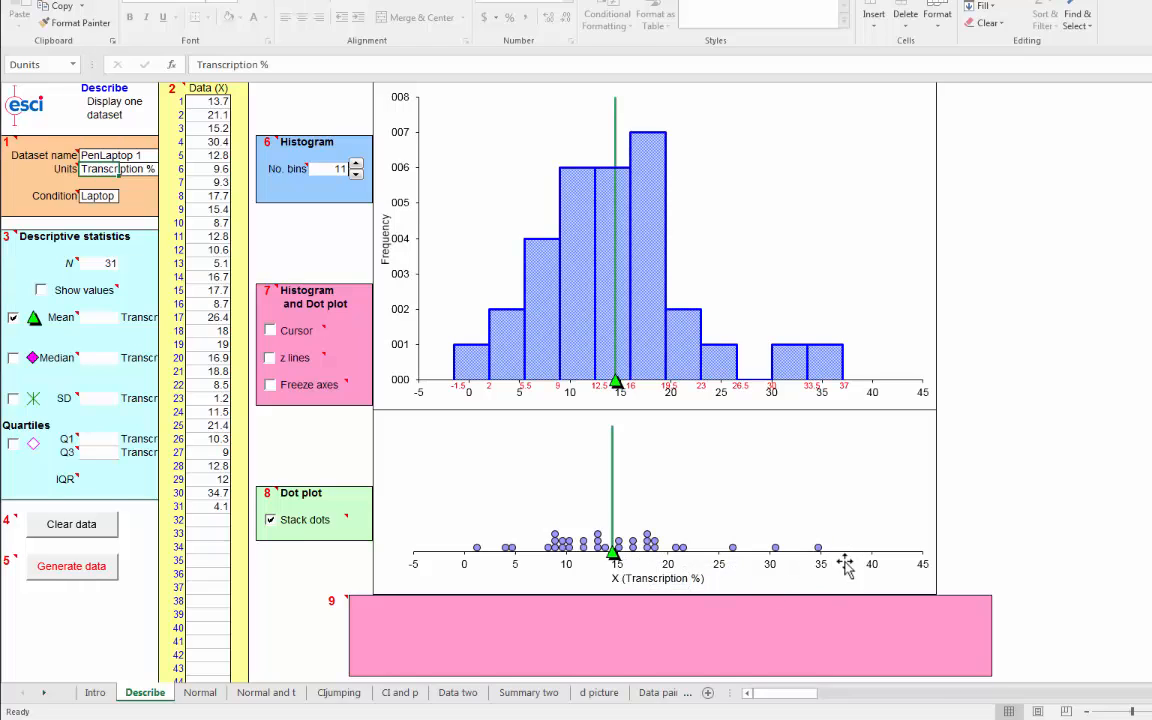
mouse_move(620, 550)
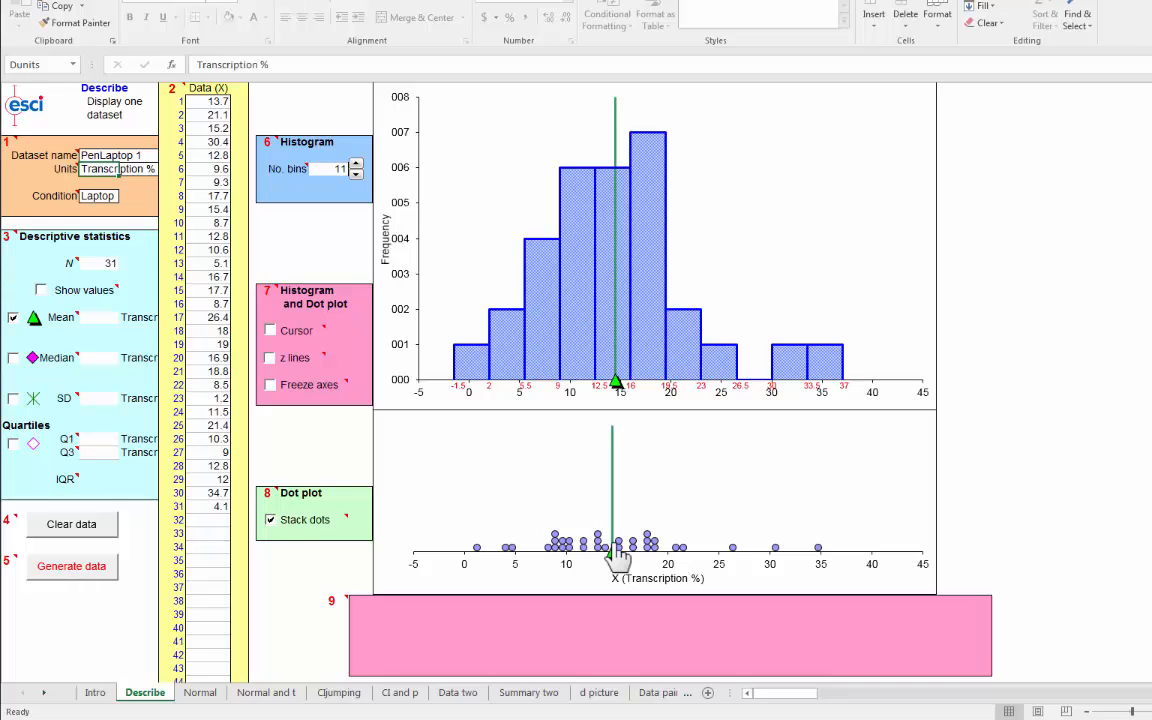
mouse_move(620, 470)
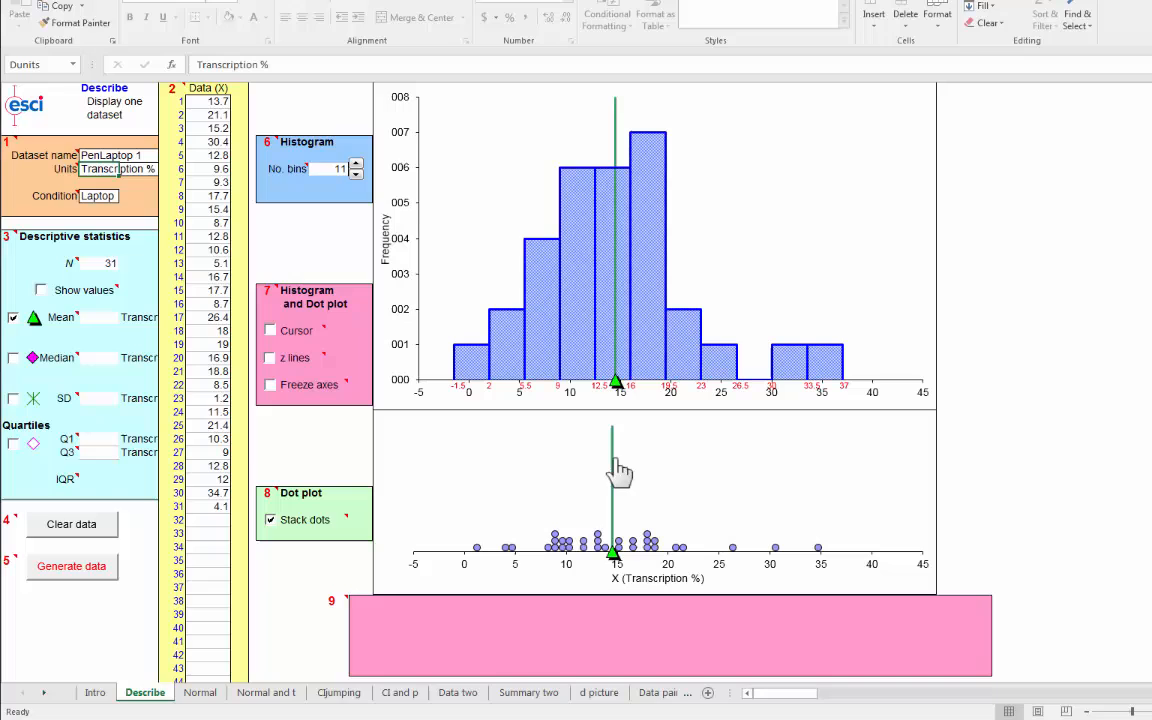
mouse_move(615, 555)
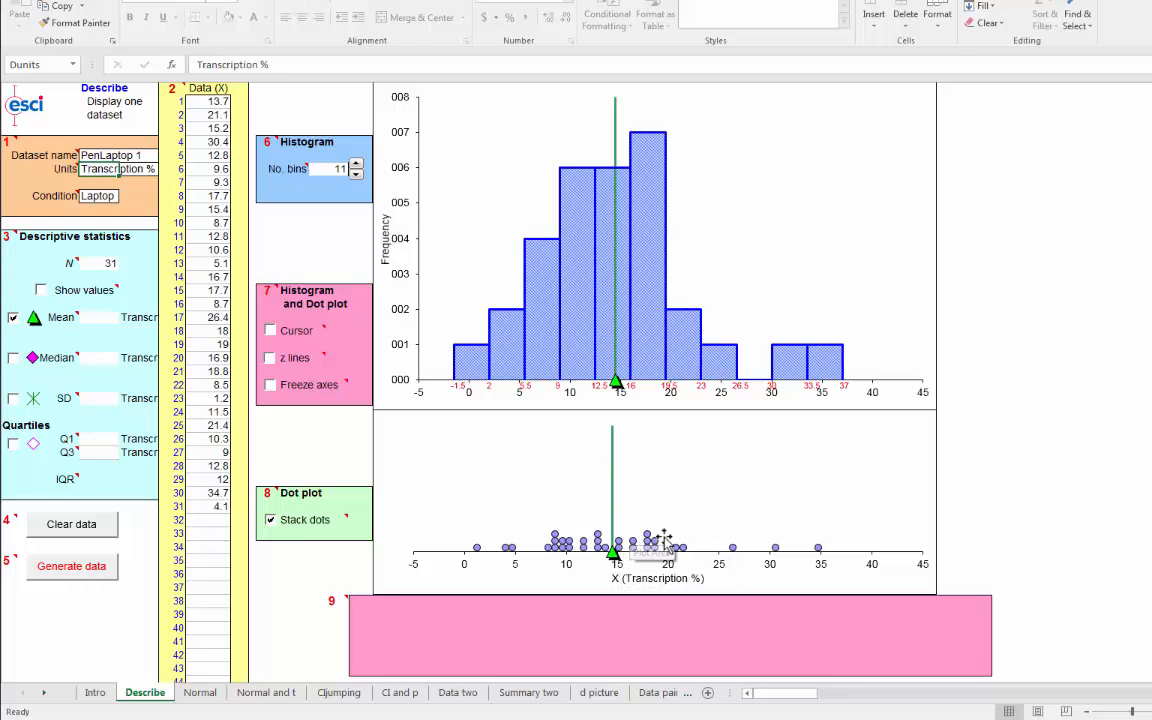
mouse_move(663, 550)
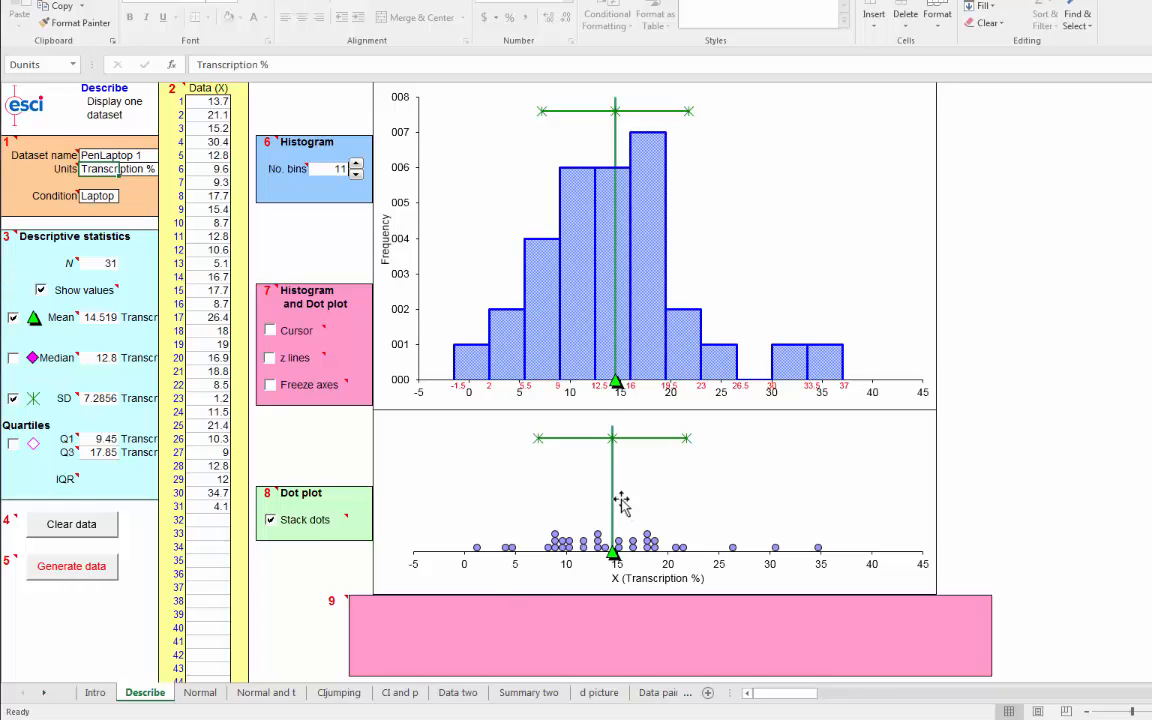
mouse_move(655, 580)
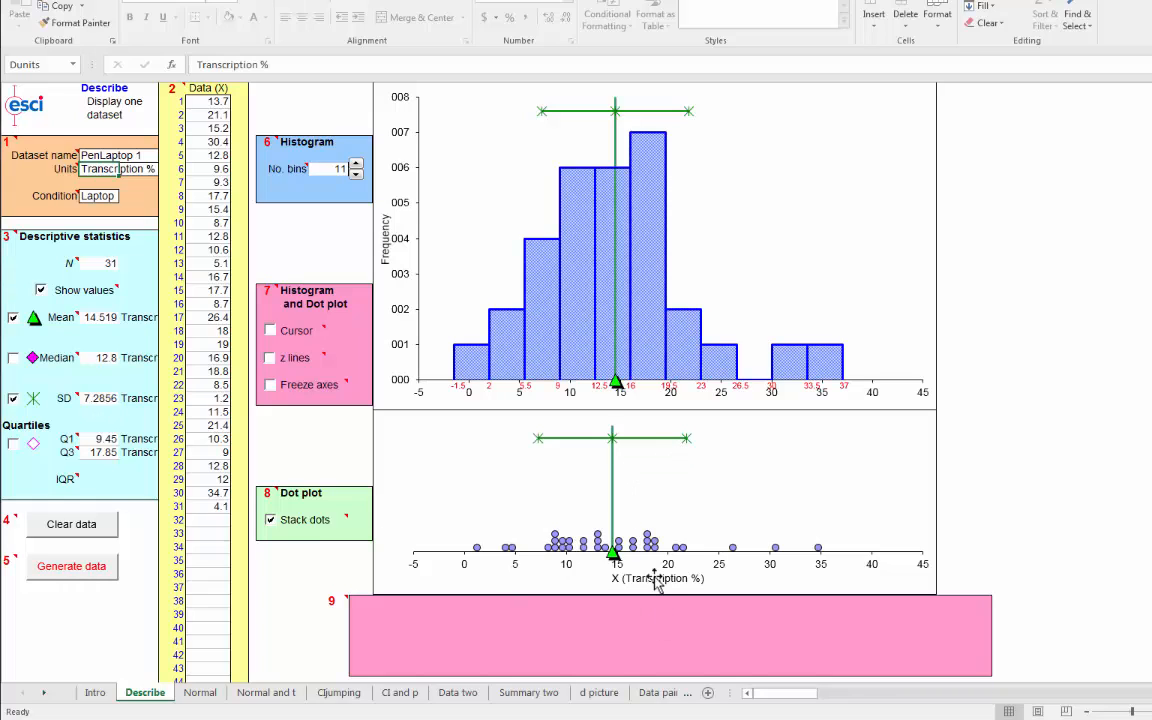
mouse_move(682, 462)
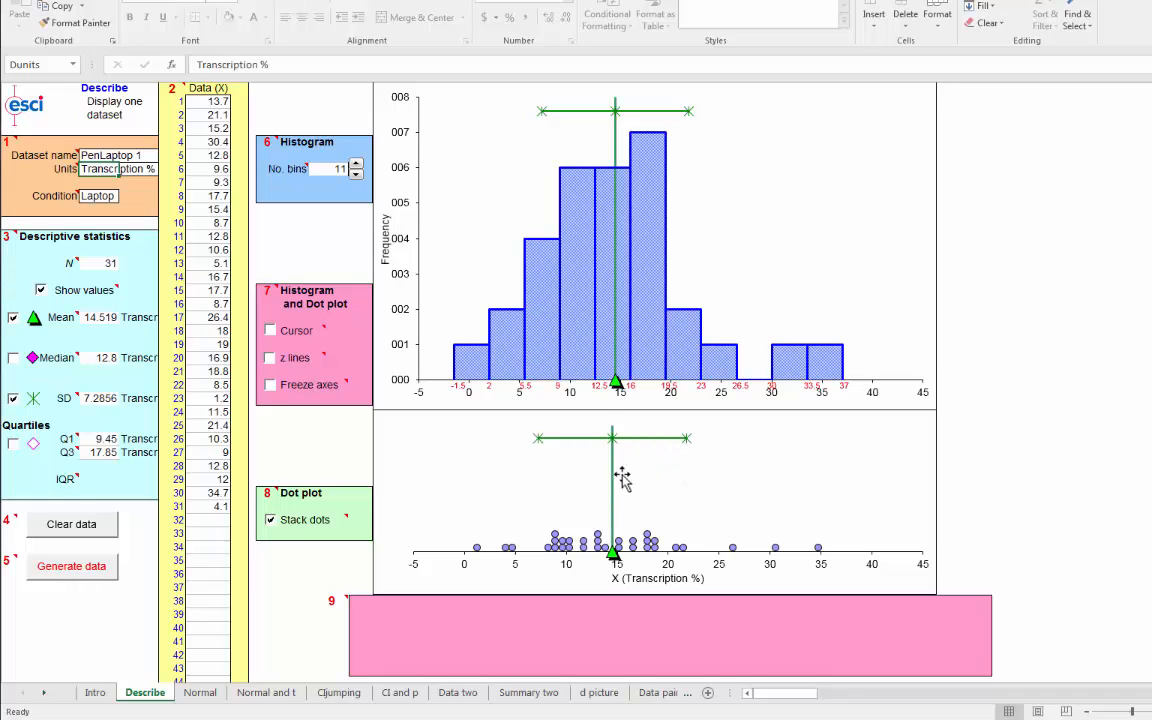
mouse_move(540, 455)
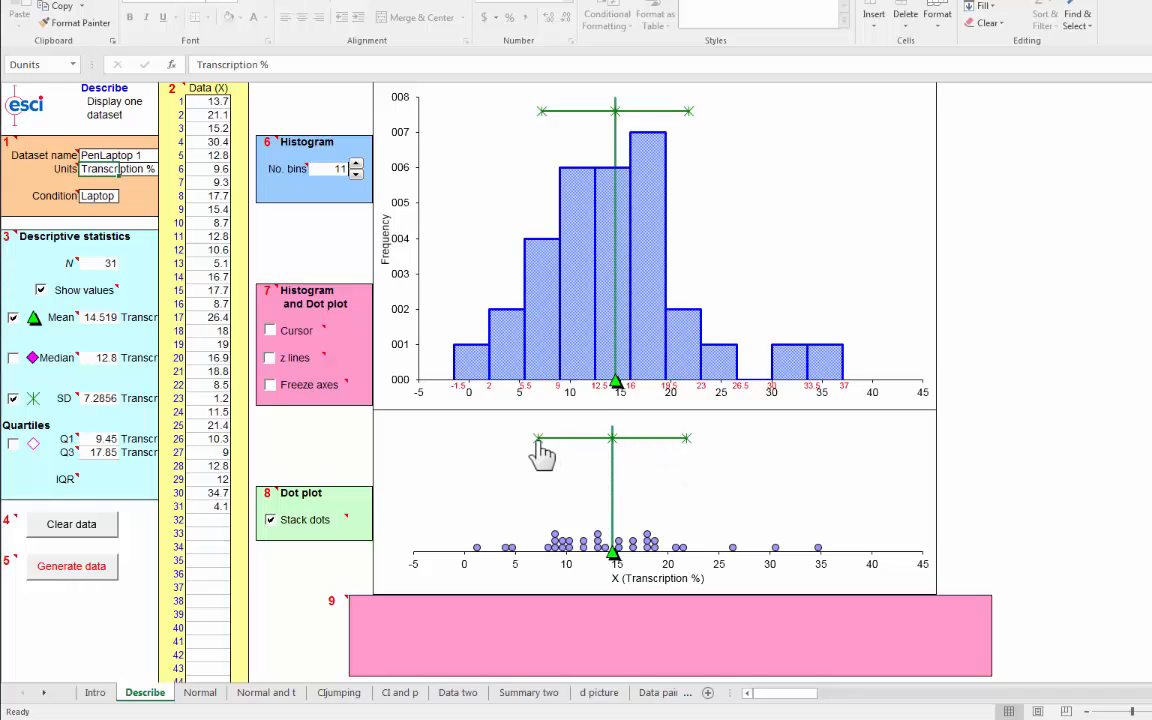
mouse_move(433, 476)
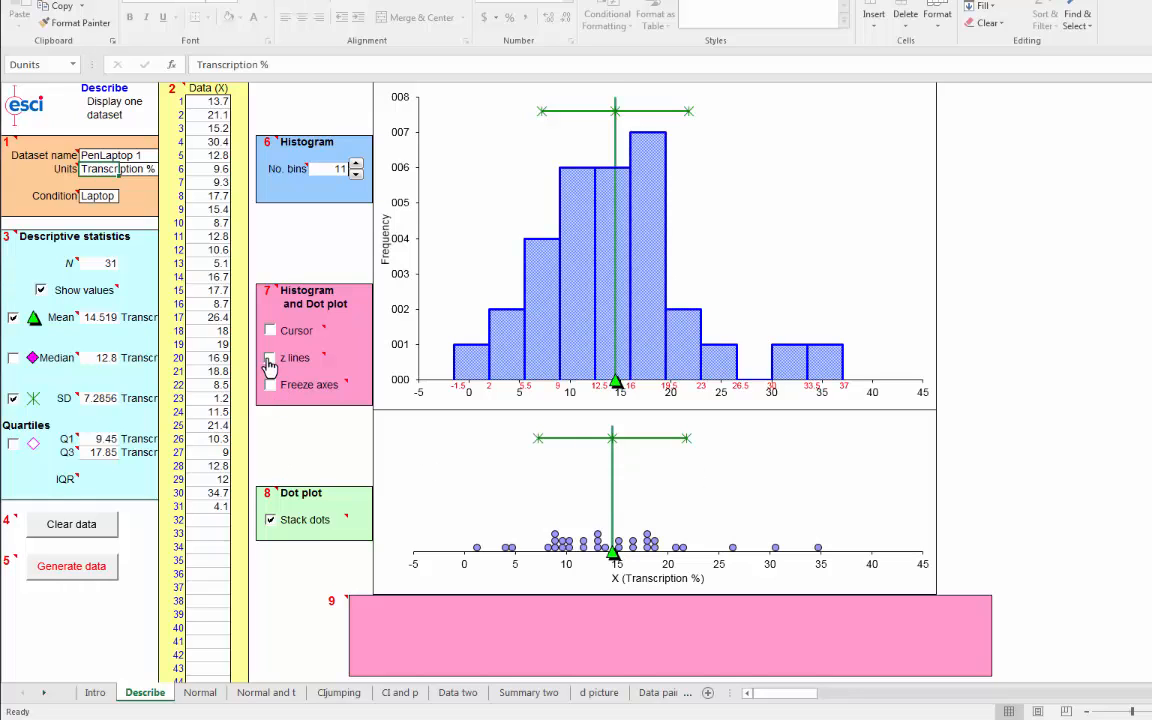
Tick the z lines checkbox to draw z = −2 to z = 4 lines.
left_click(269, 358)
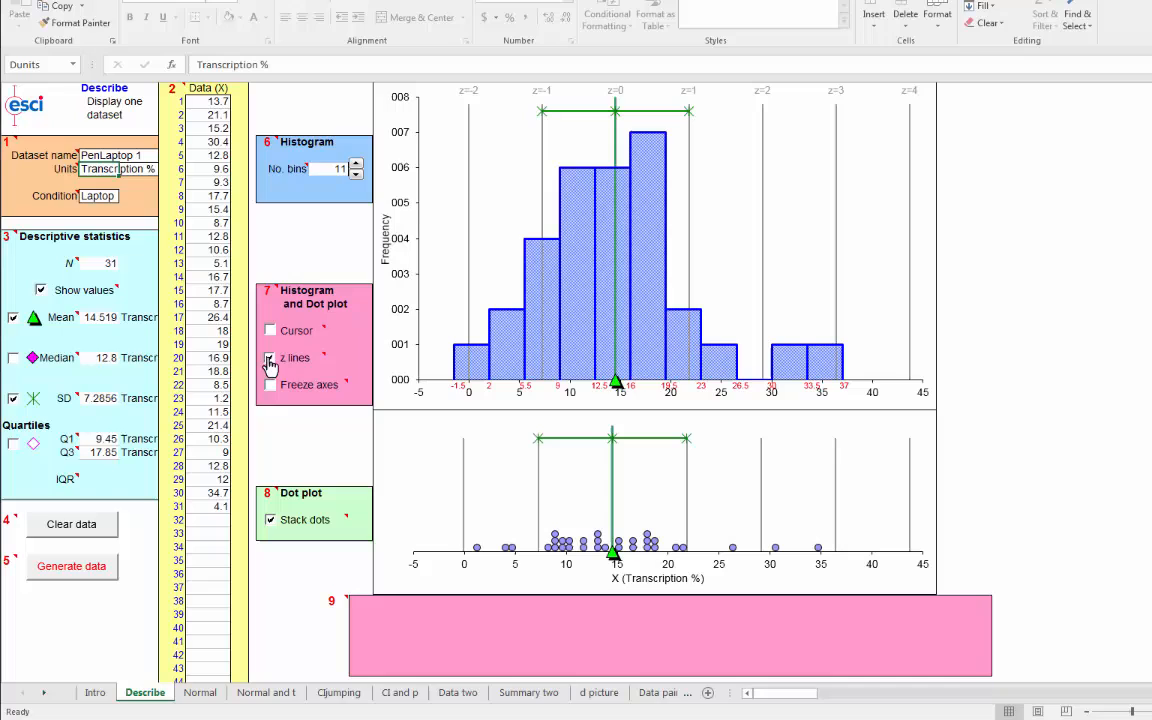
left_click(269, 357)
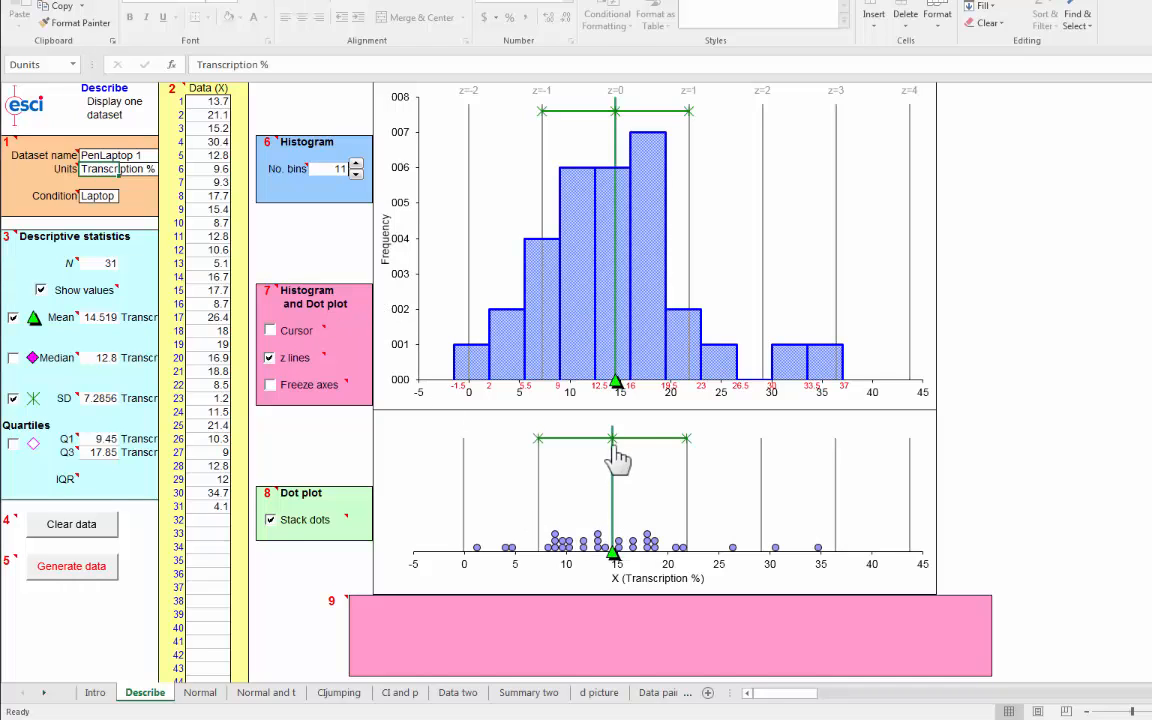
mouse_move(600, 95)
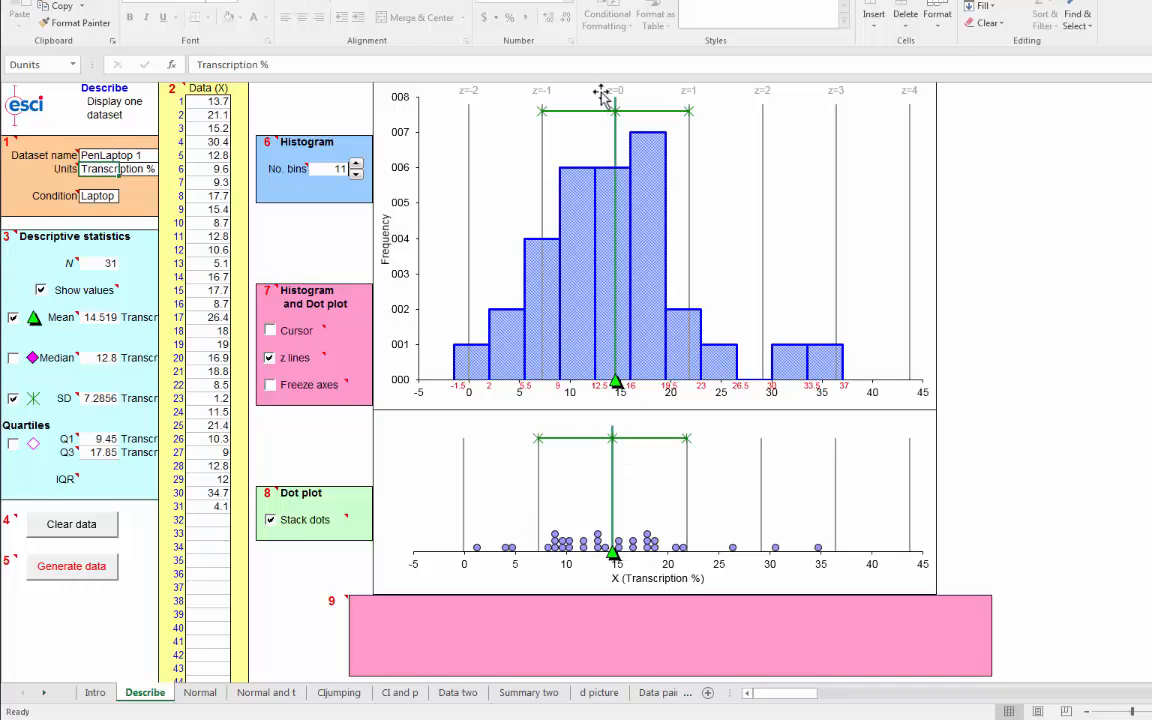
mouse_move(620, 125)
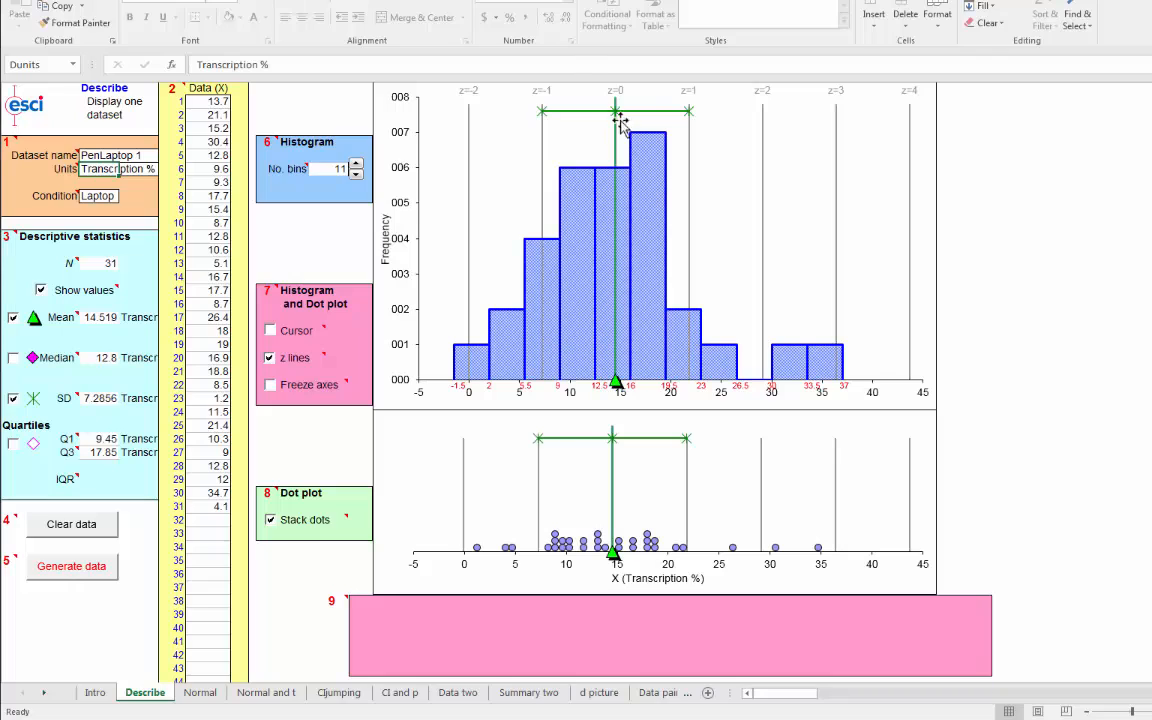
mouse_move(685, 115)
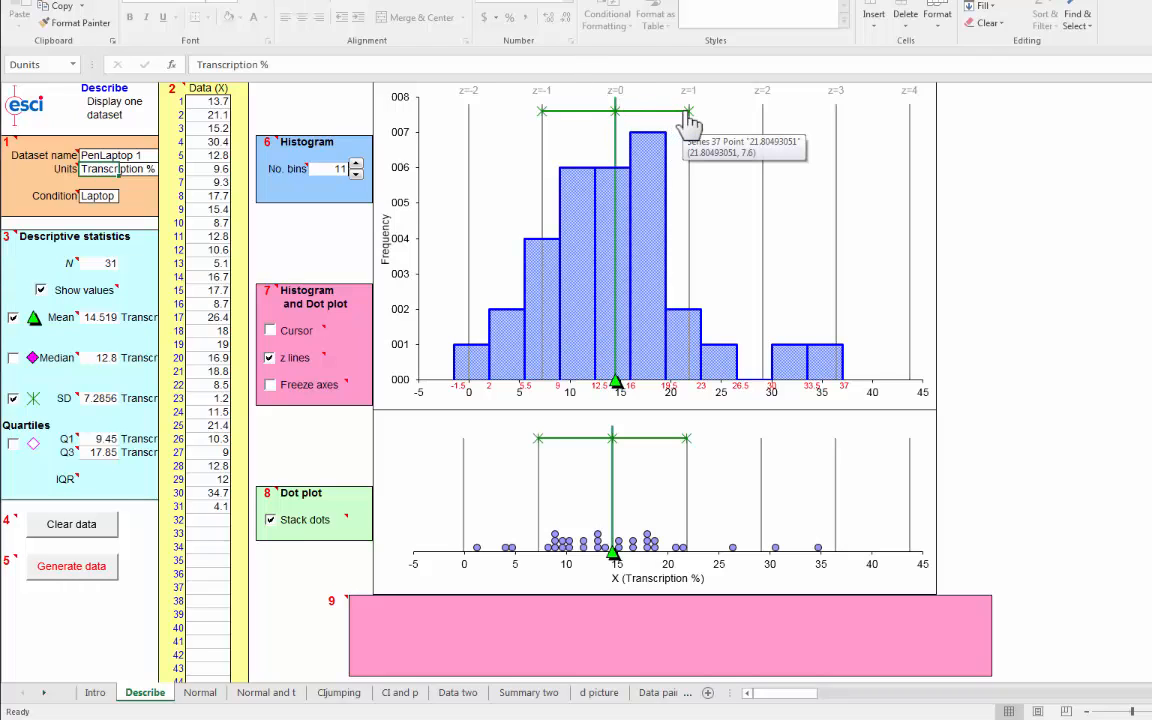
mouse_move(638, 147)
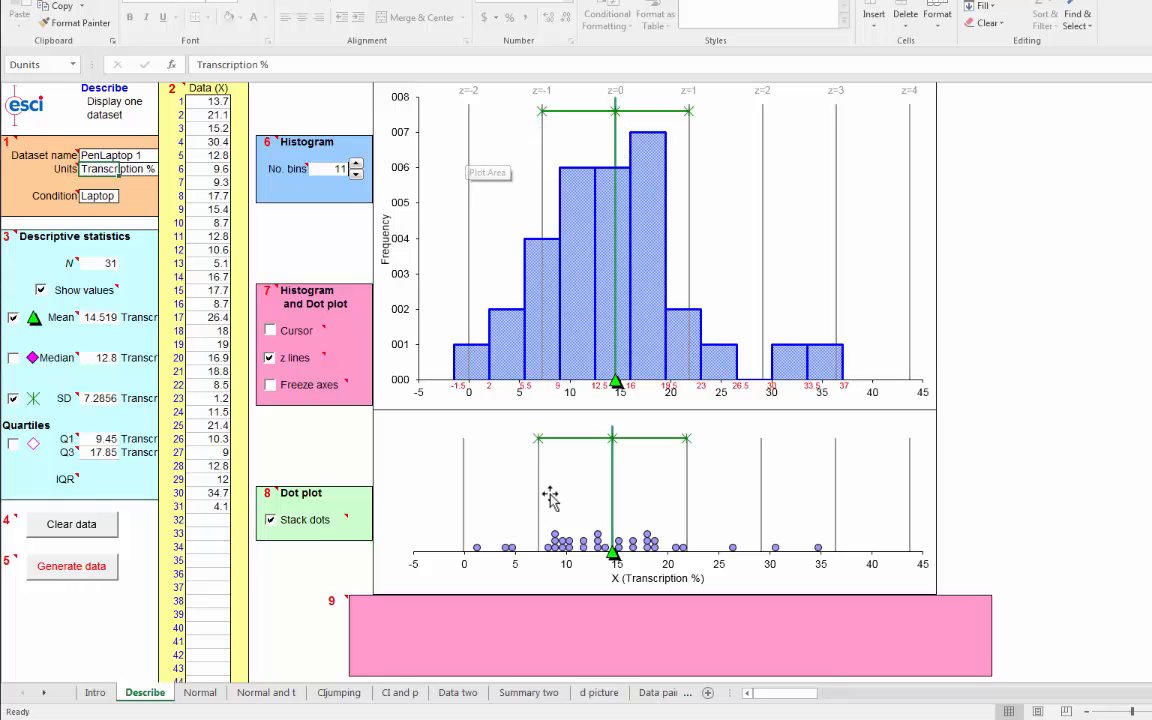
mouse_move(543, 565)
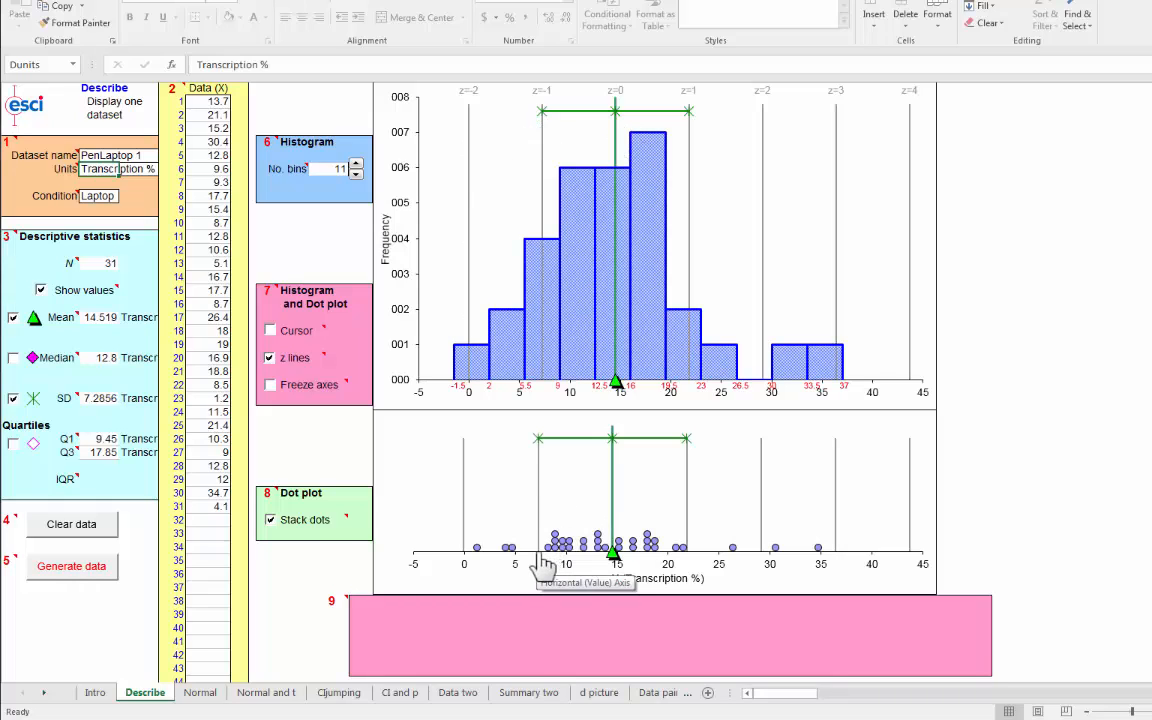
mouse_move(460, 562)
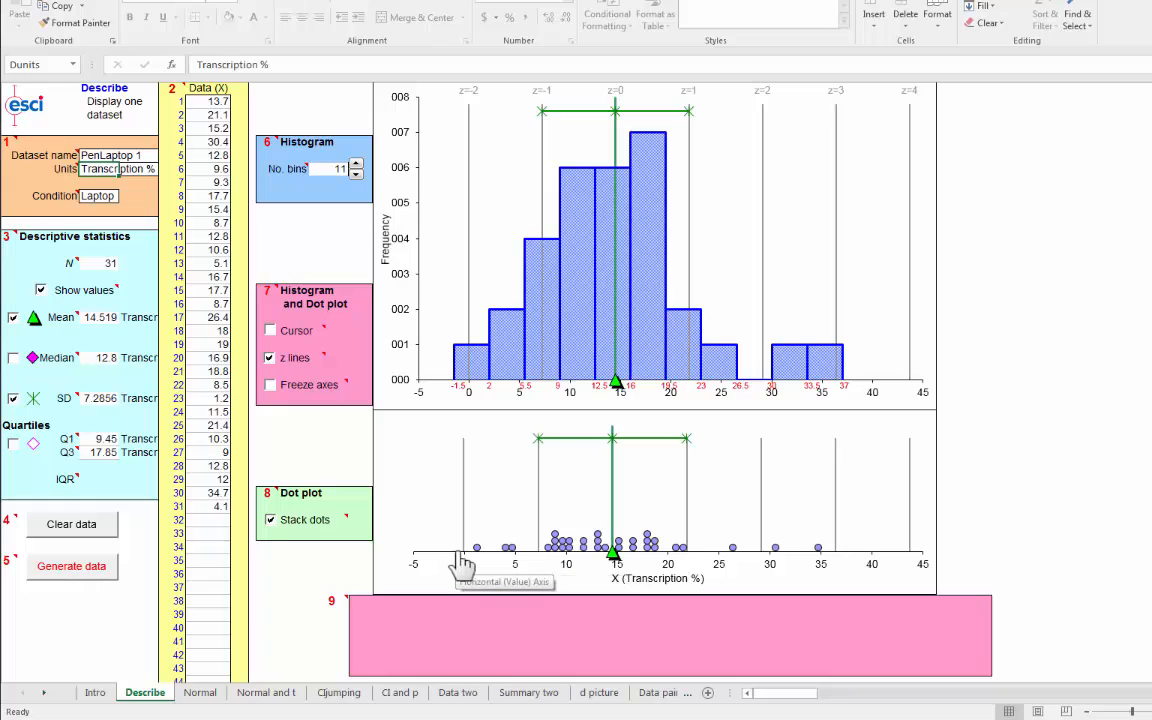
mouse_move(500, 548)
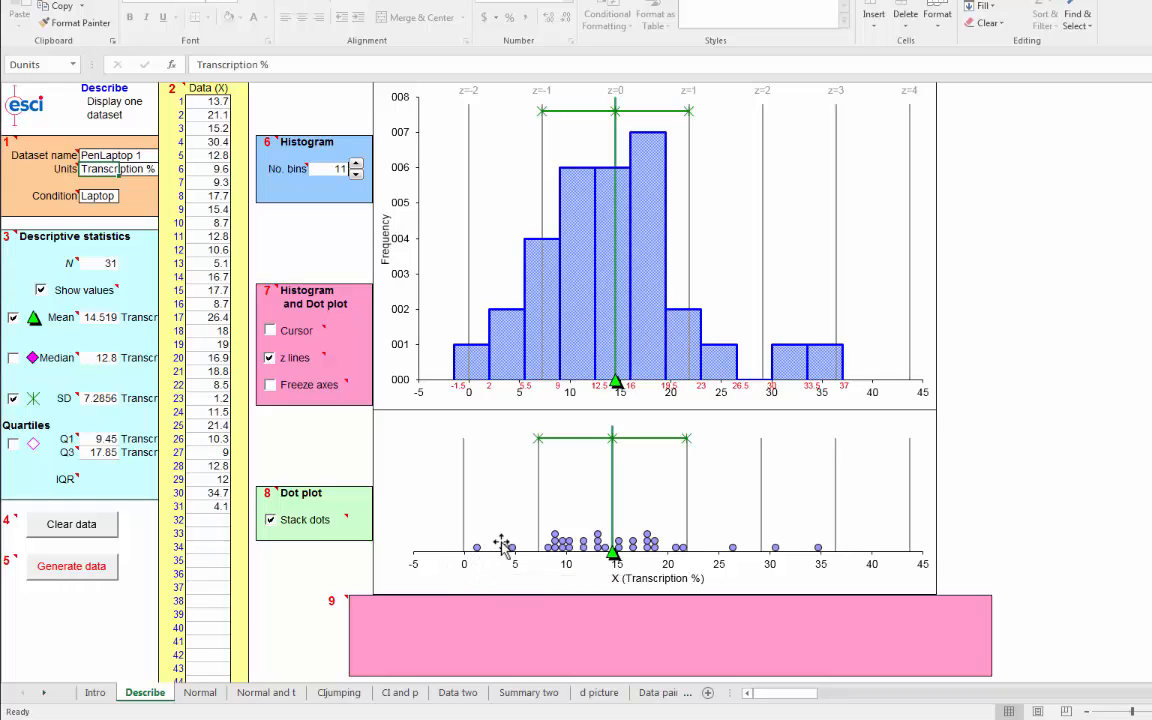
mouse_move(500, 562)
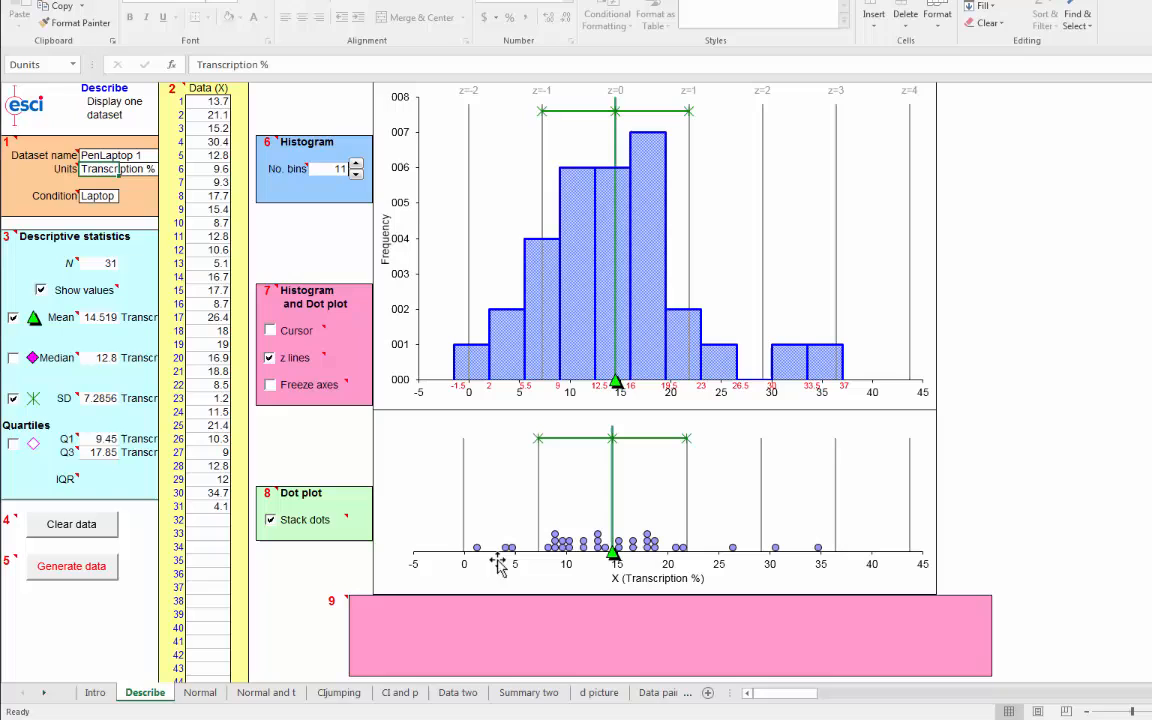
mouse_move(480, 560)
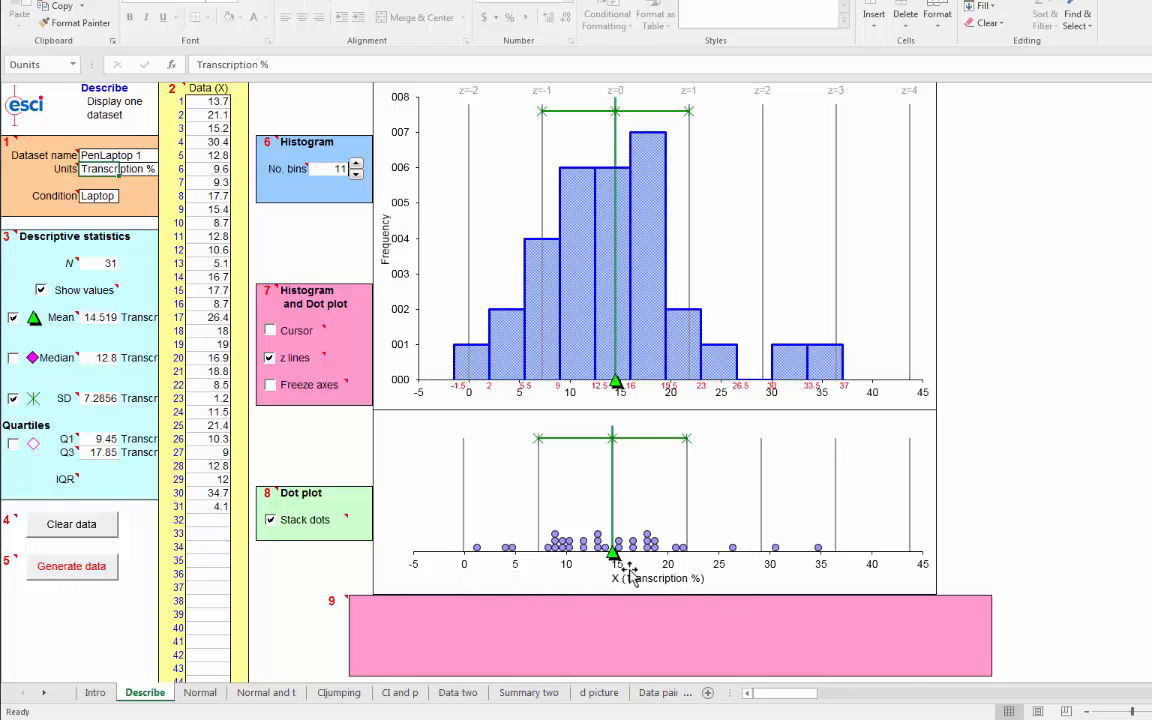
mouse_move(800, 614)
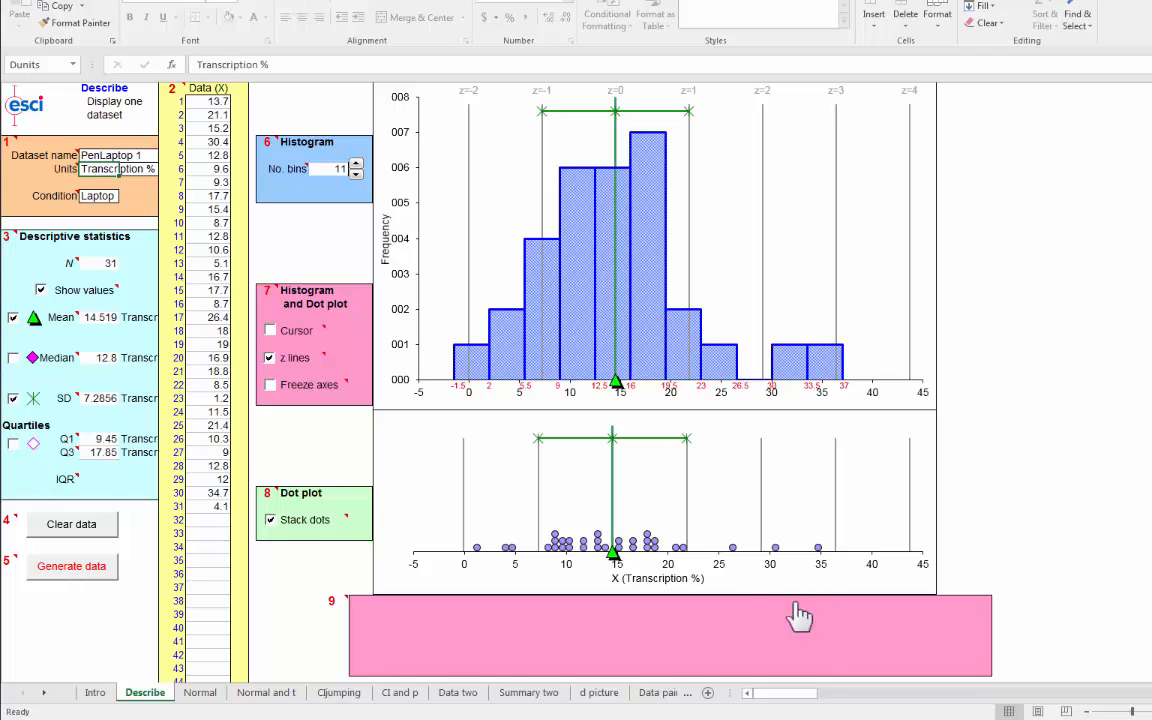
mouse_move(752, 524)
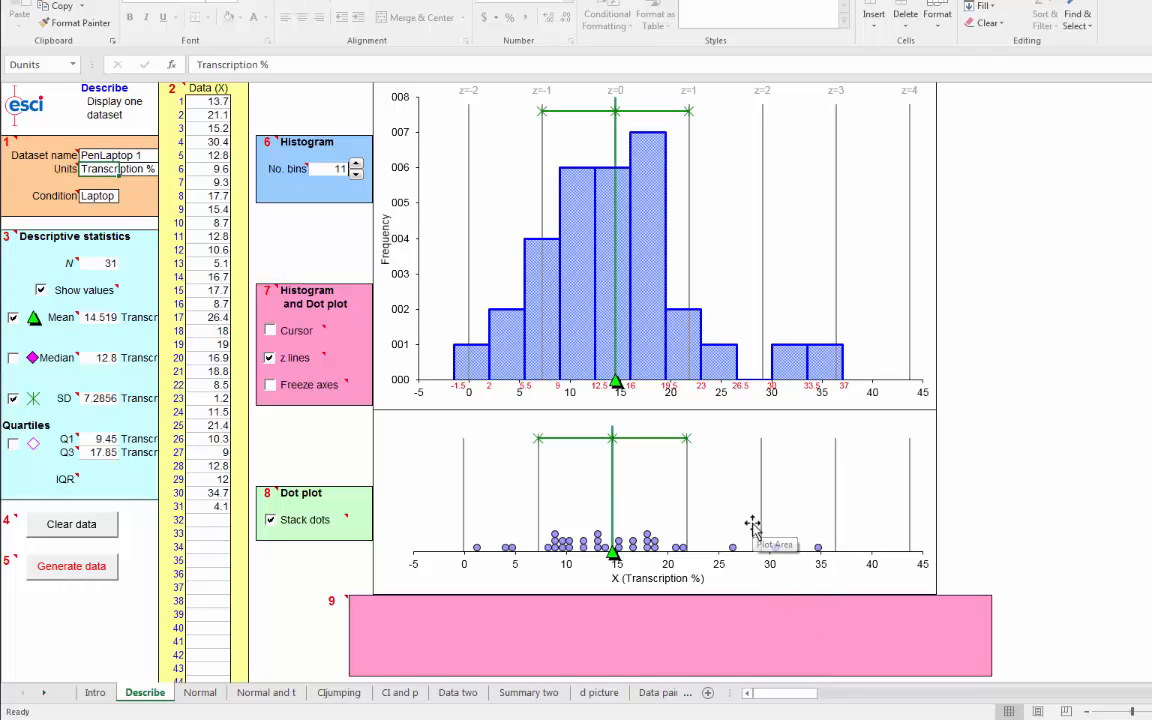